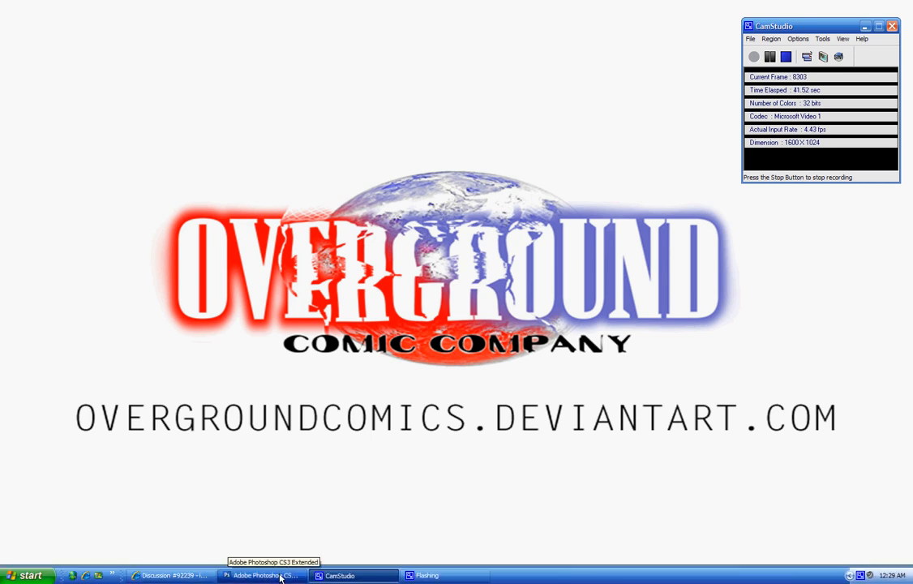
- Bring the Photoshop CS3 window to the front from the taskbar
click(263, 576)
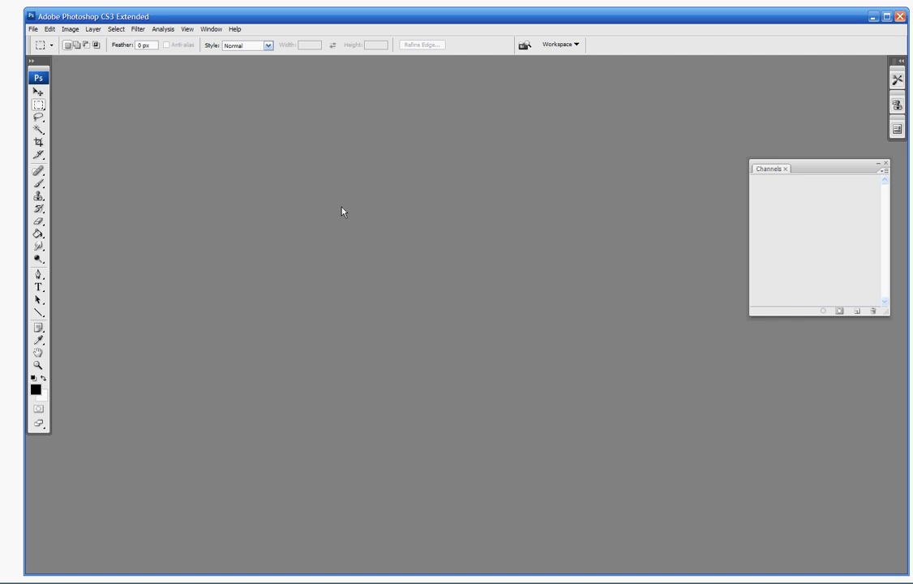
mouse_move(286, 16)
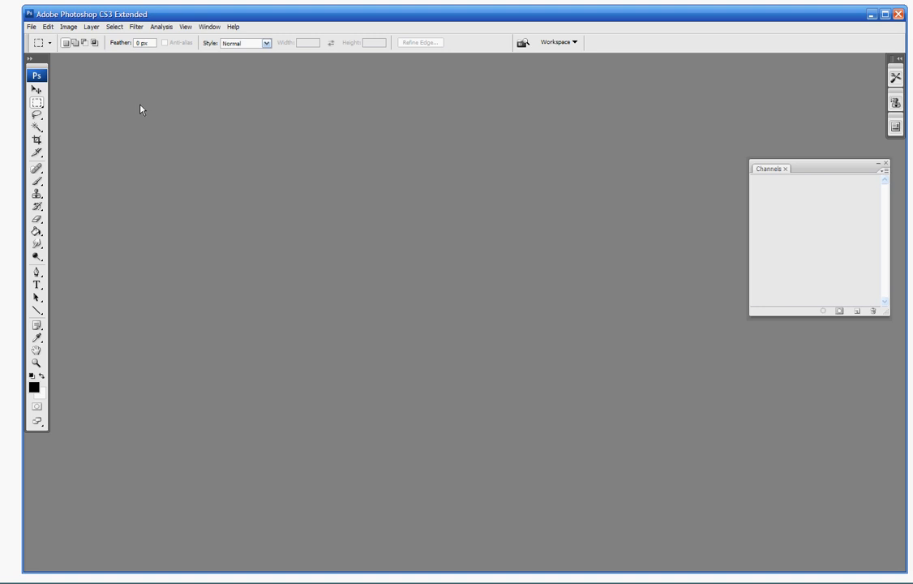
click(33, 119)
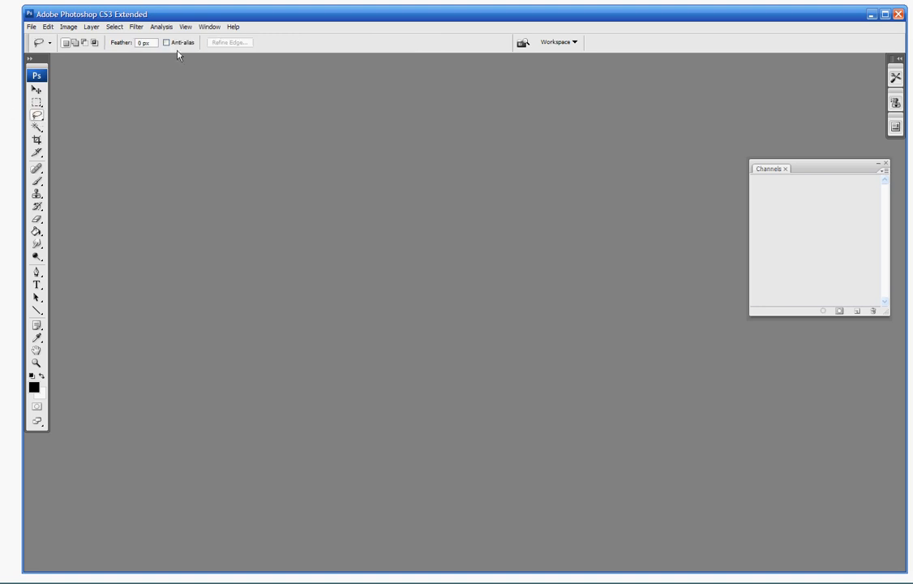
mouse_move(195, 69)
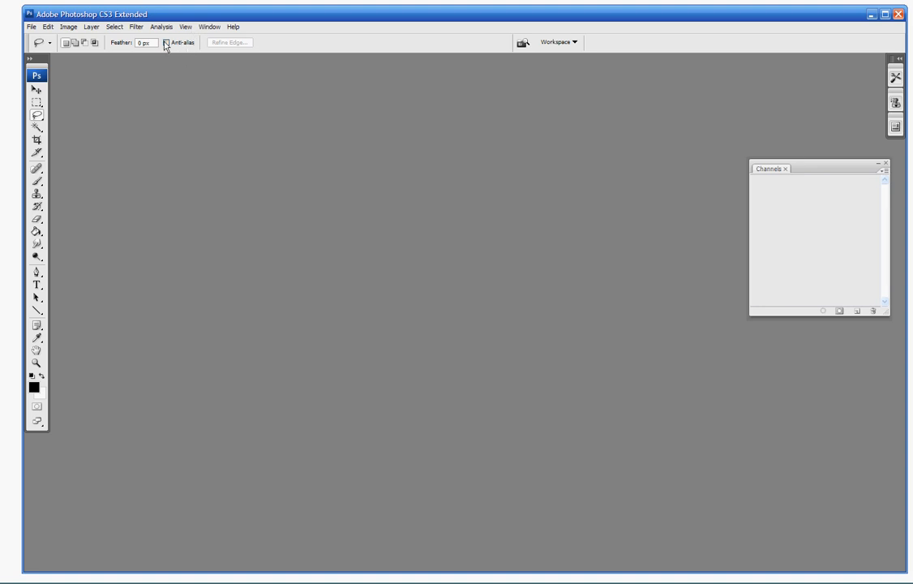
mouse_move(166, 47)
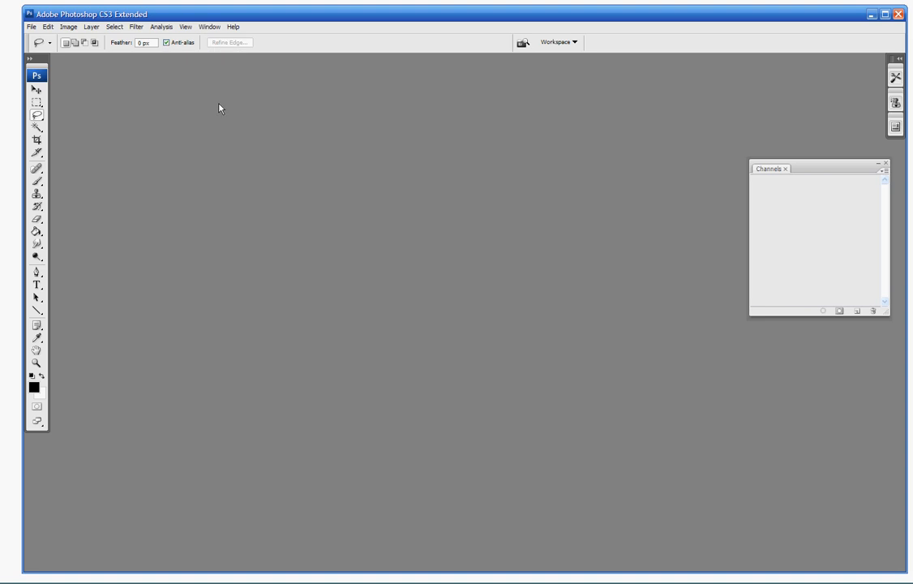
mouse_move(169, 14)
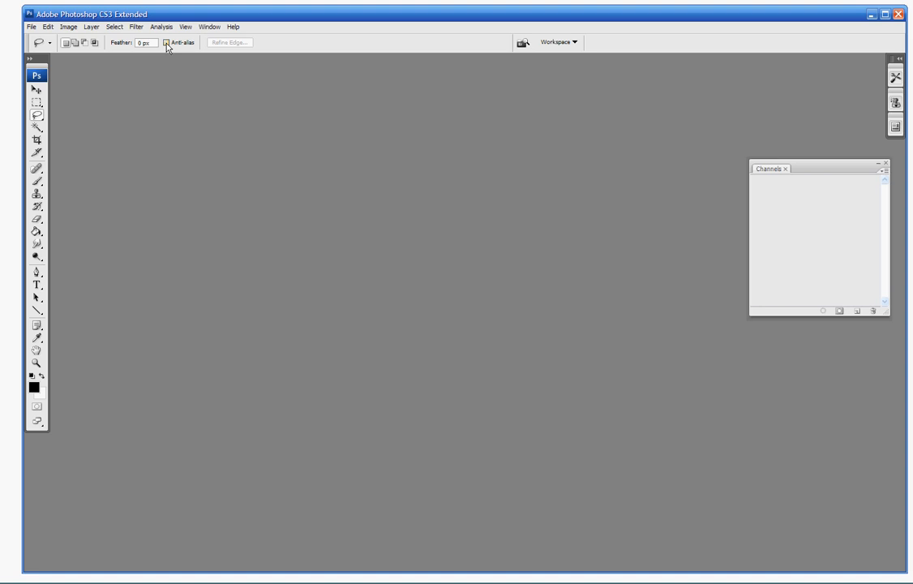
click(166, 42)
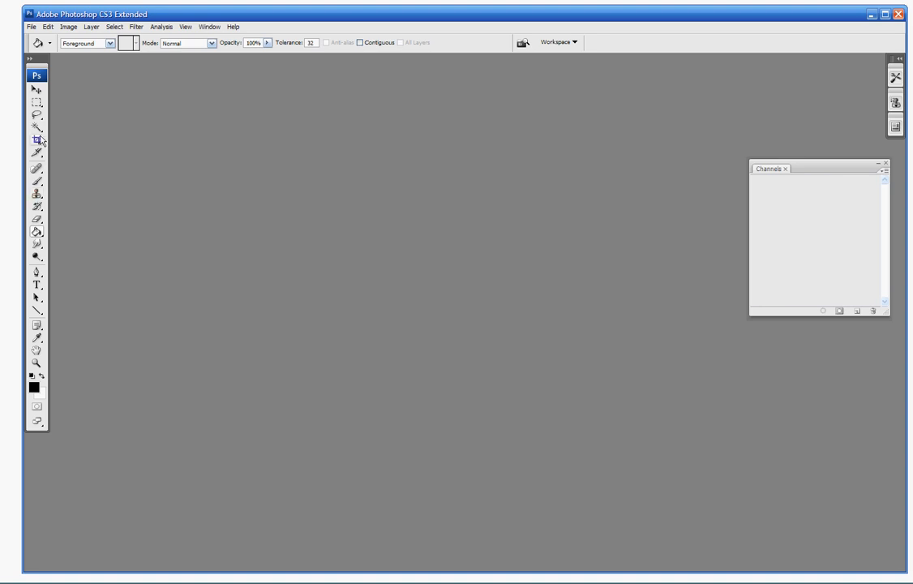
click(32, 100)
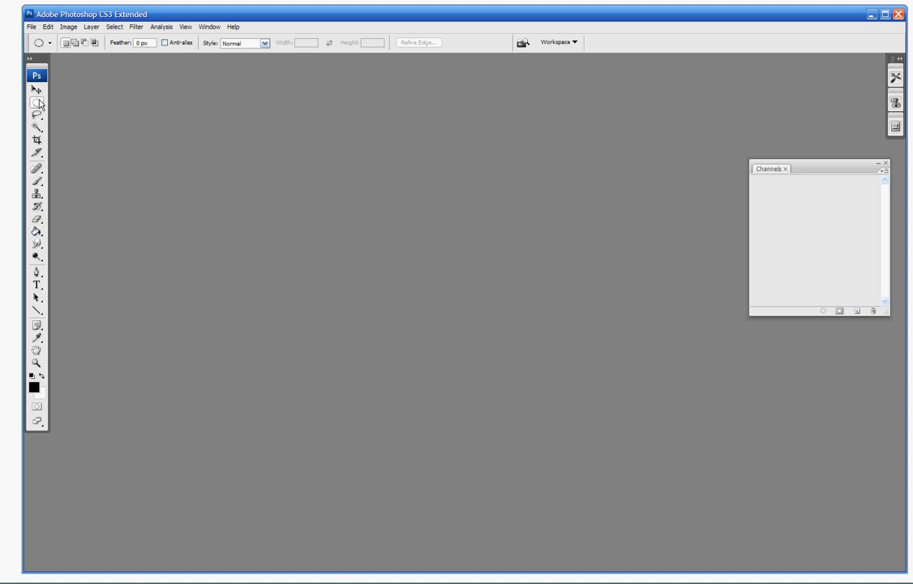
mouse_move(36, 104)
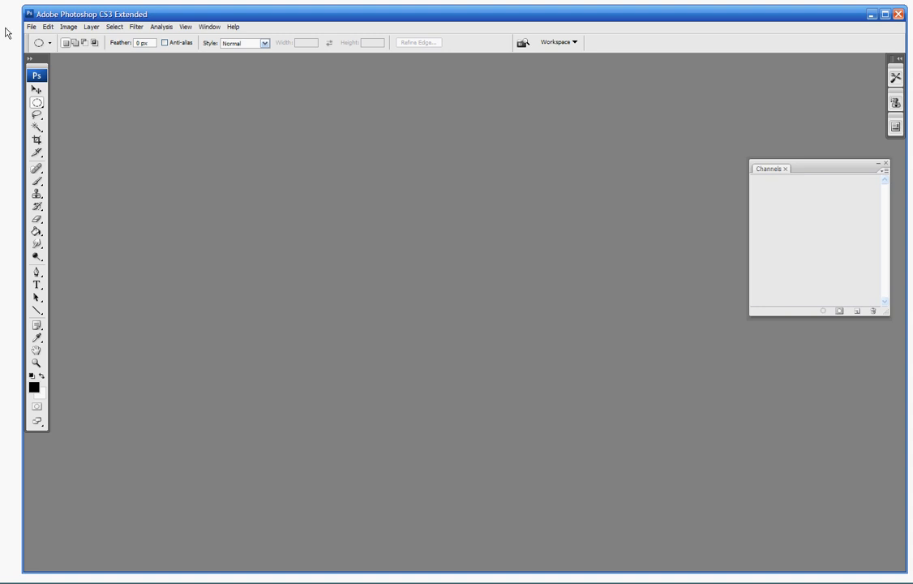
- Browse the File menu to reach the Import sources list
click(32, 26)
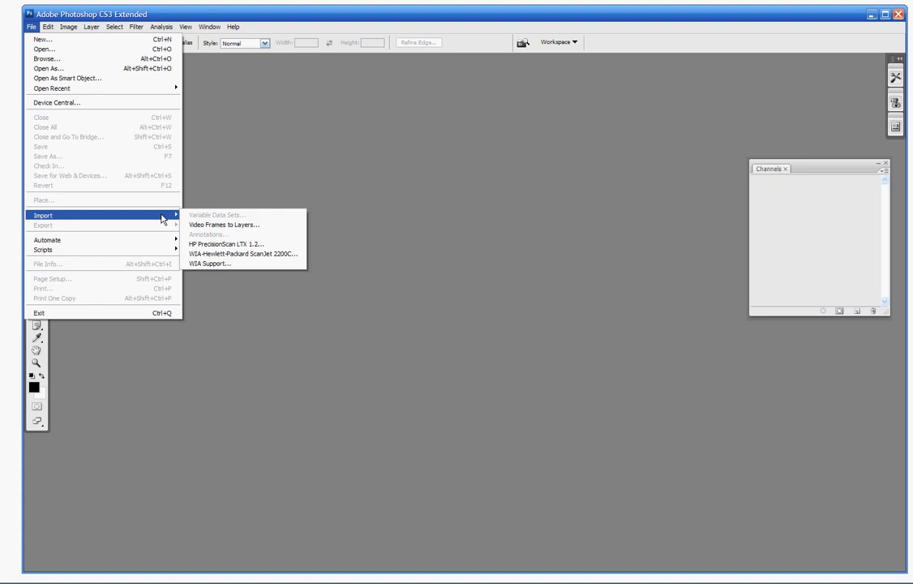
mouse_move(228, 243)
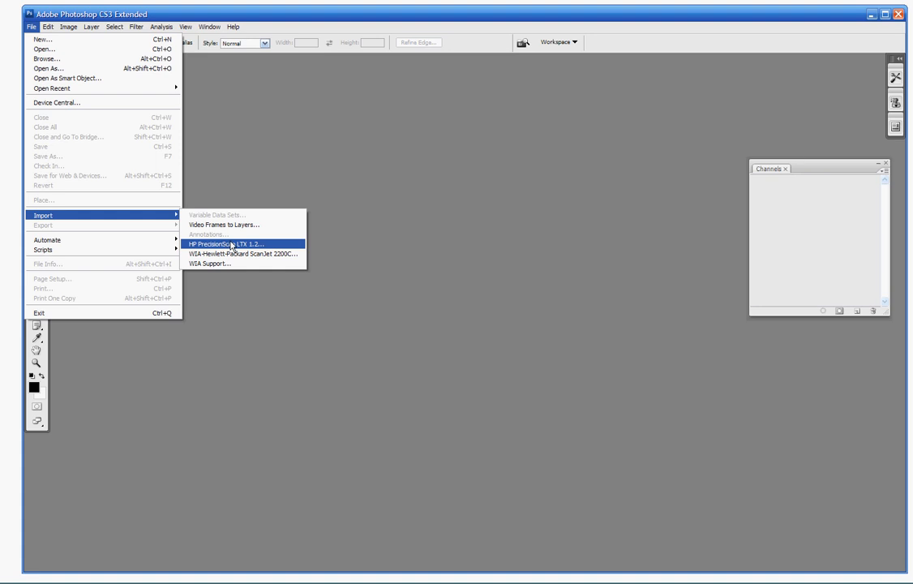
mouse_move(235, 243)
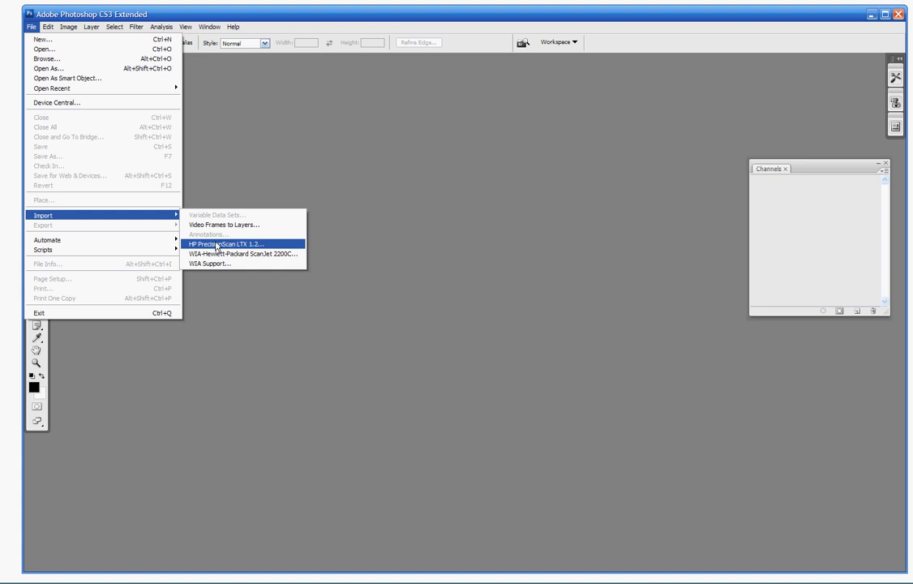
mouse_move(234, 247)
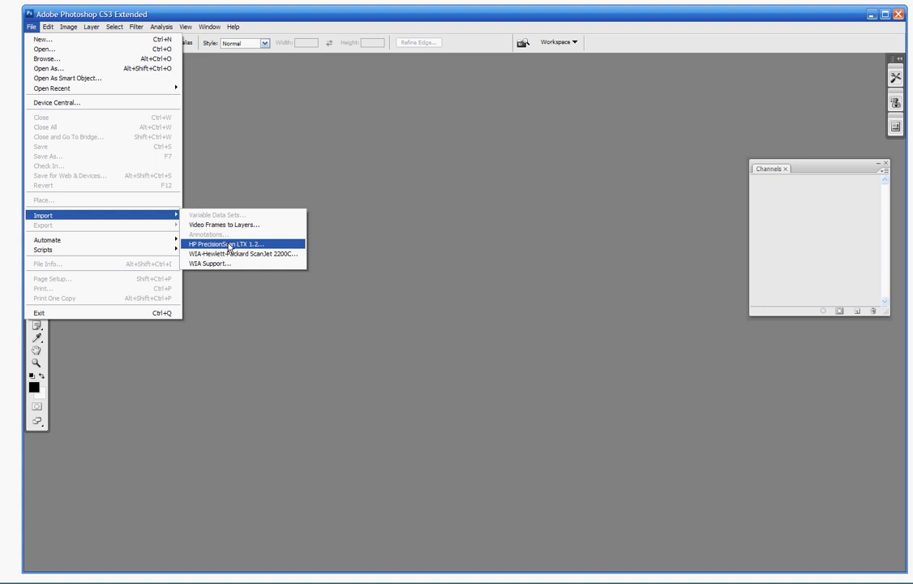
mouse_move(240, 256)
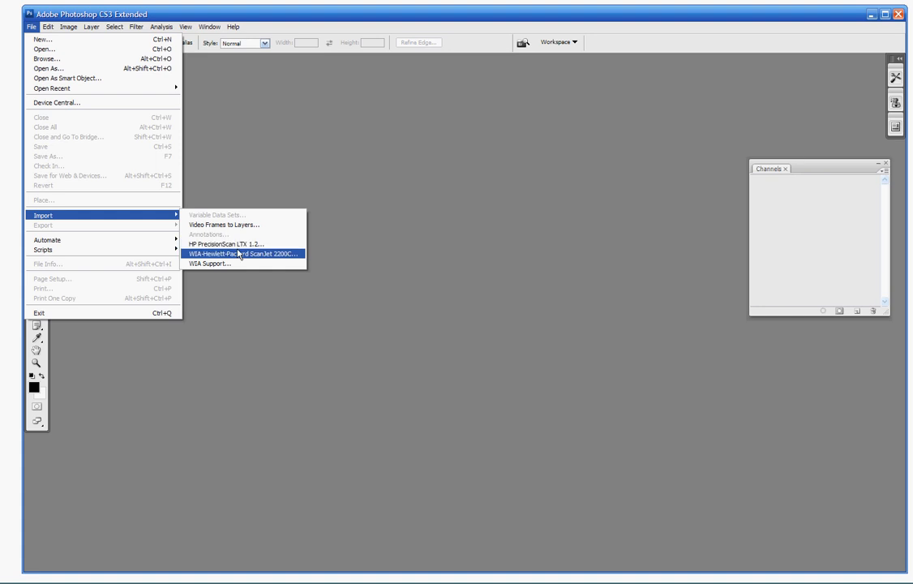
- Scan the drawing from the HP ScanJet as a black-and-white picture at 300 DPI
click(240, 254)
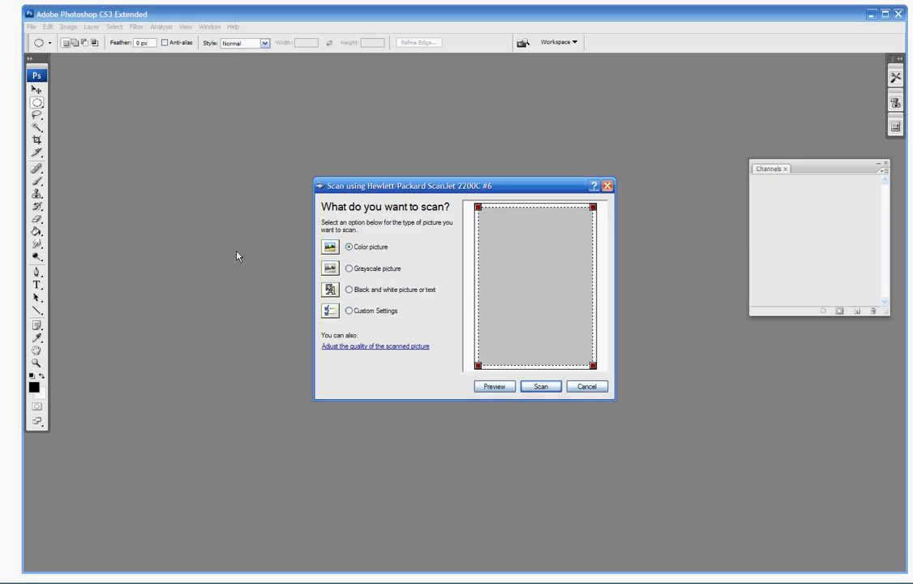
mouse_move(350, 247)
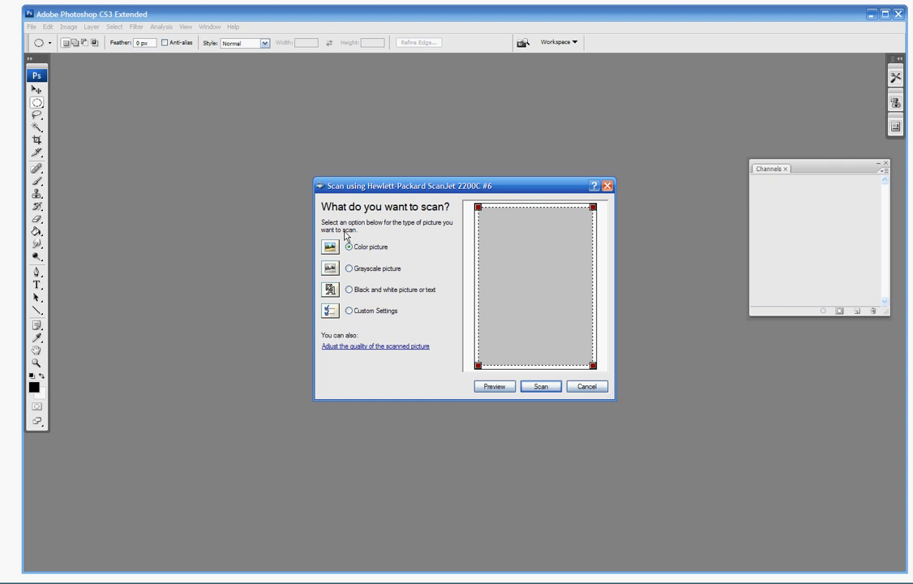
mouse_move(409, 195)
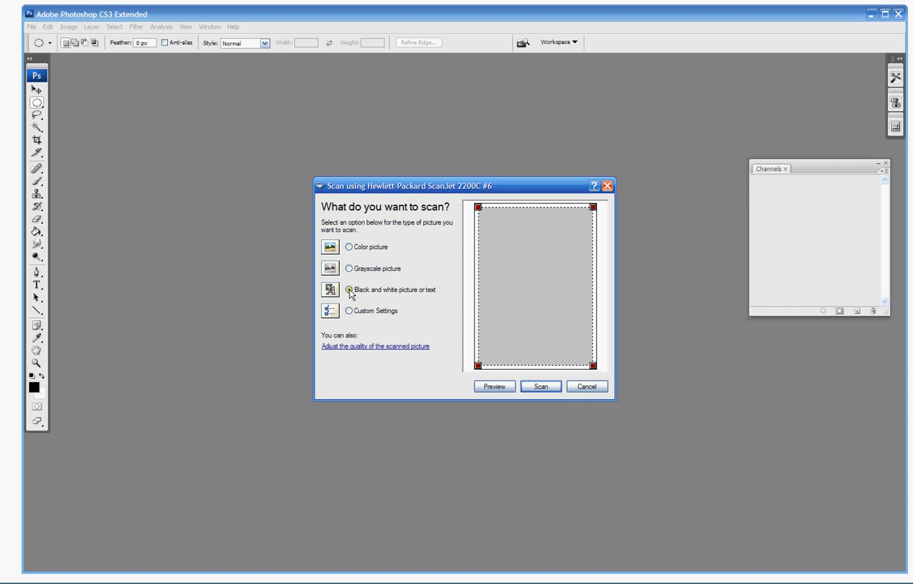
click(376, 345)
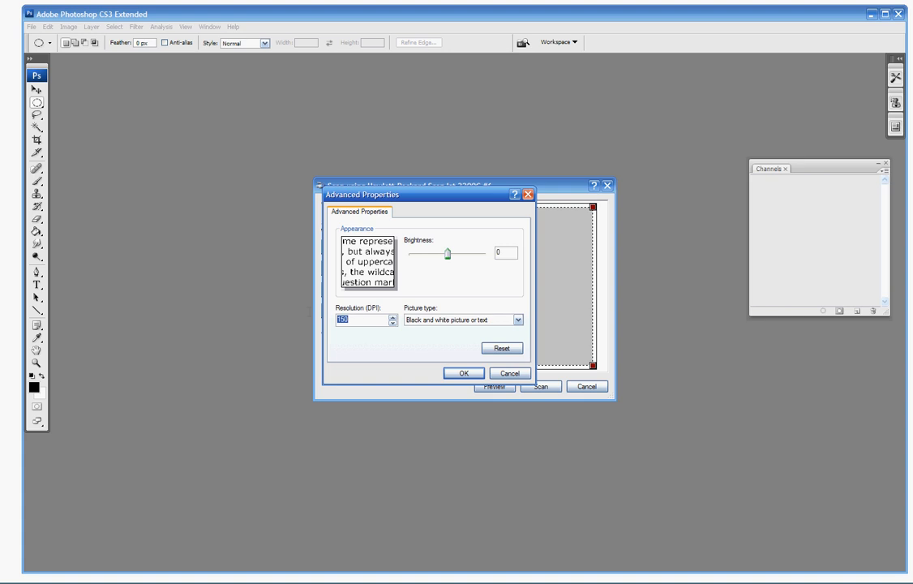
text(300)
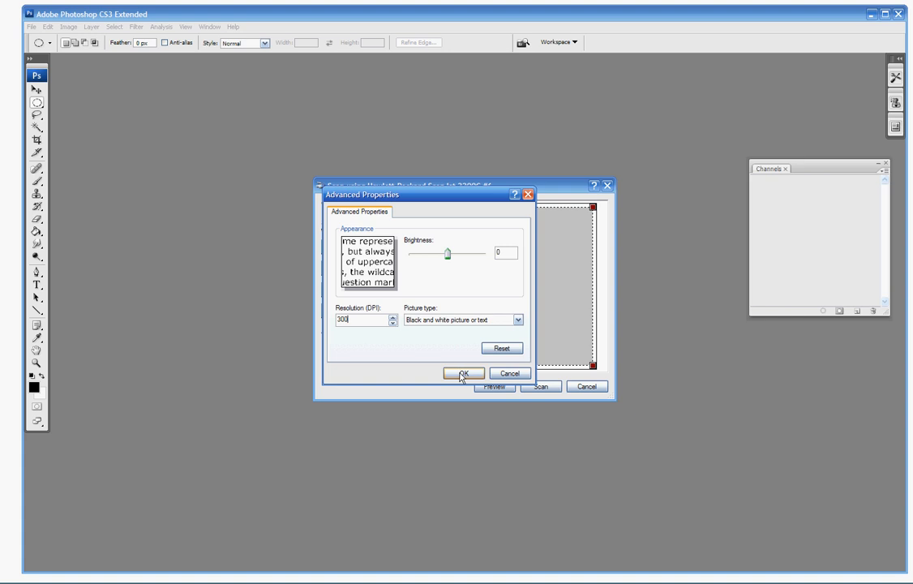
click(464, 373)
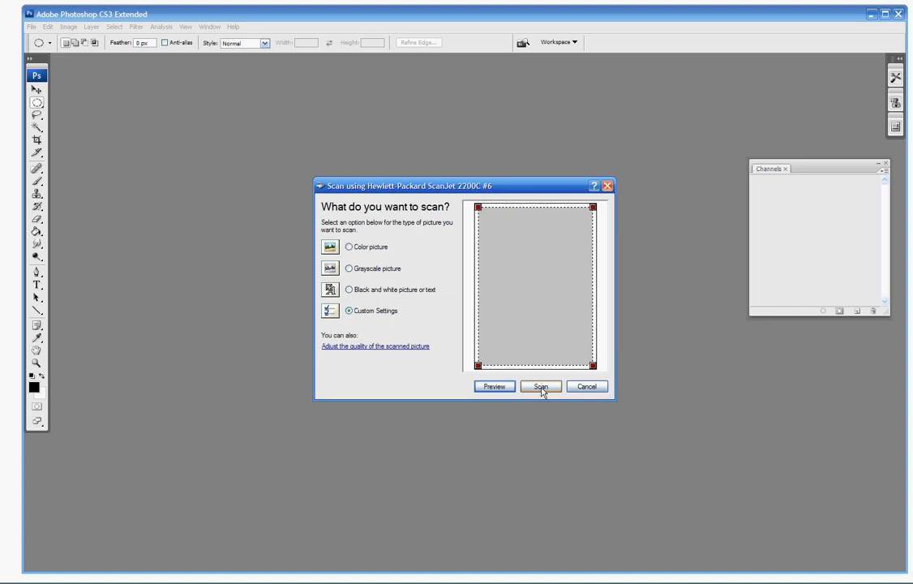
click(540, 386)
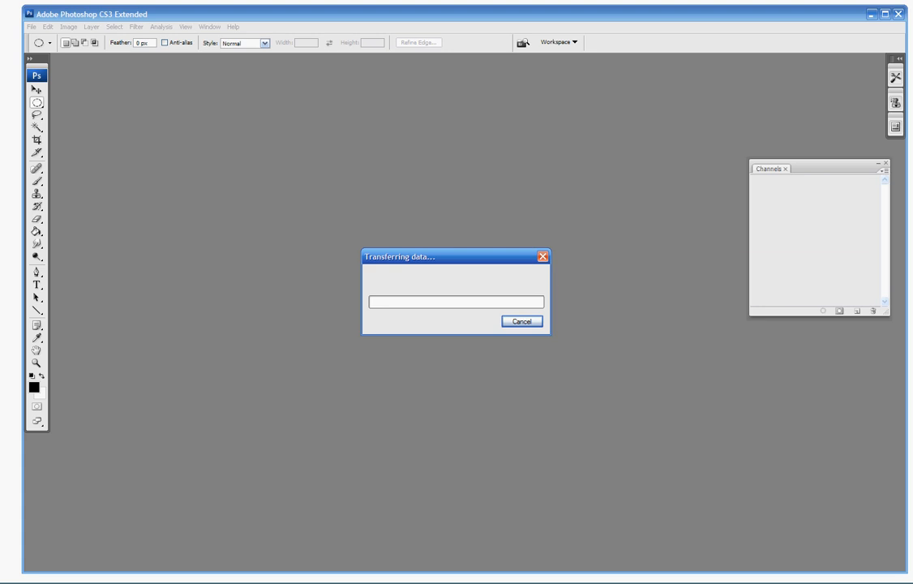
mouse_move(853, 292)
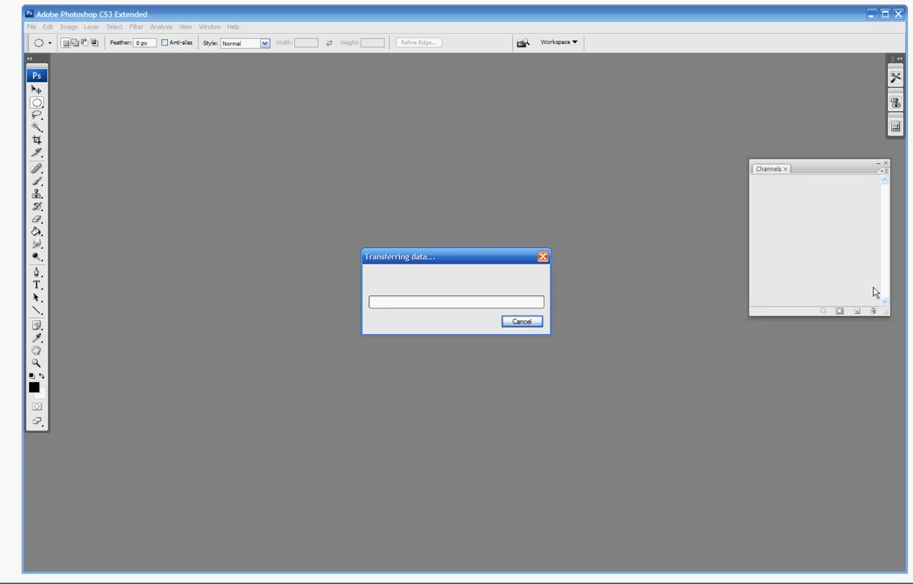
mouse_move(904, 328)
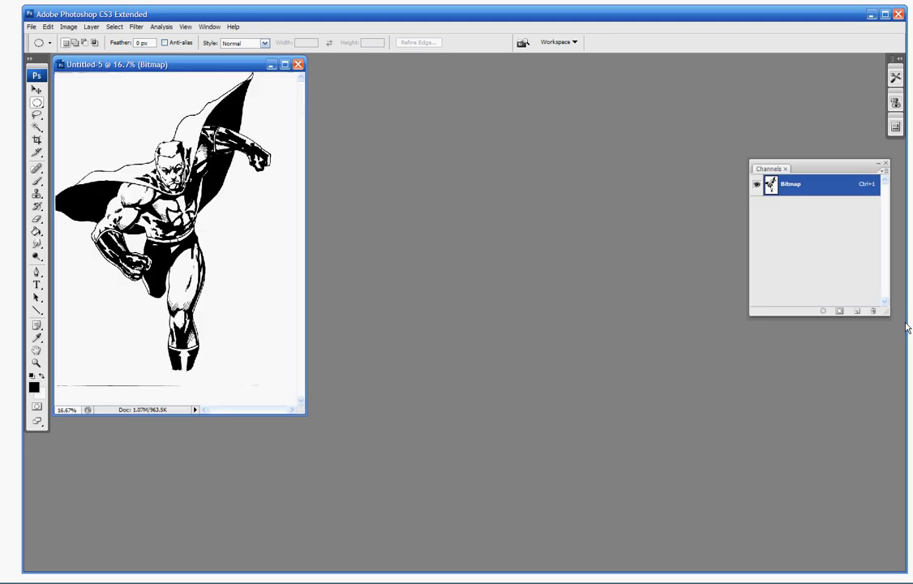
mouse_move(833, 364)
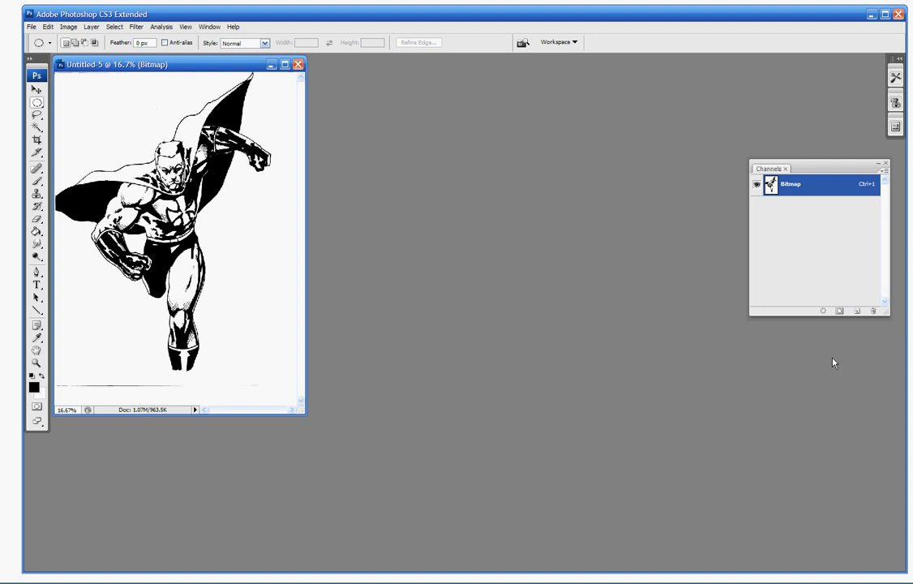
mouse_move(305, 422)
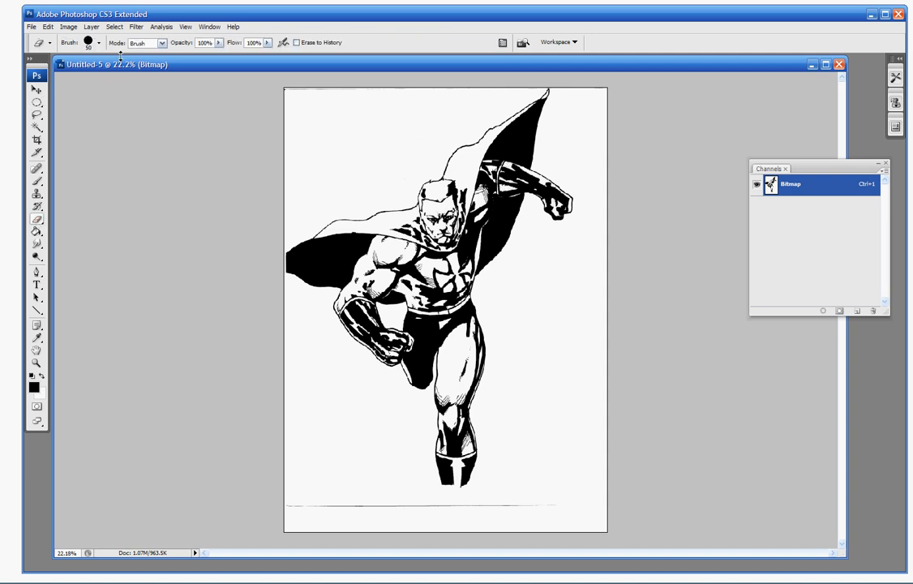
mouse_move(103, 37)
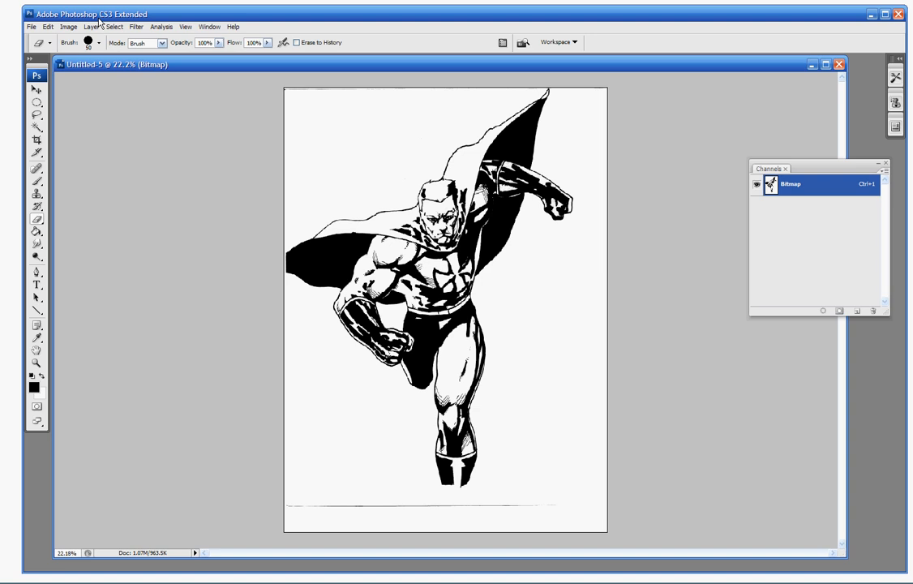
click(104, 43)
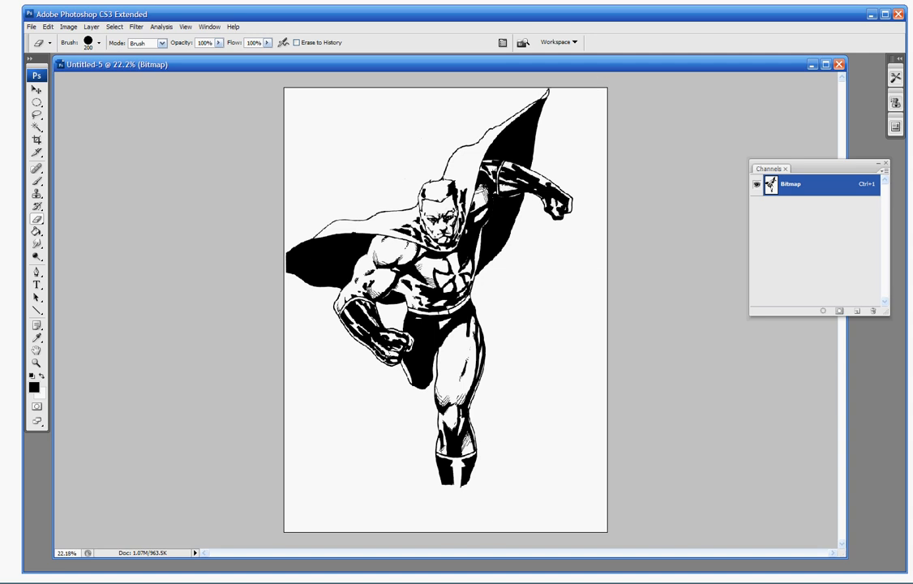
mouse_move(255, 390)
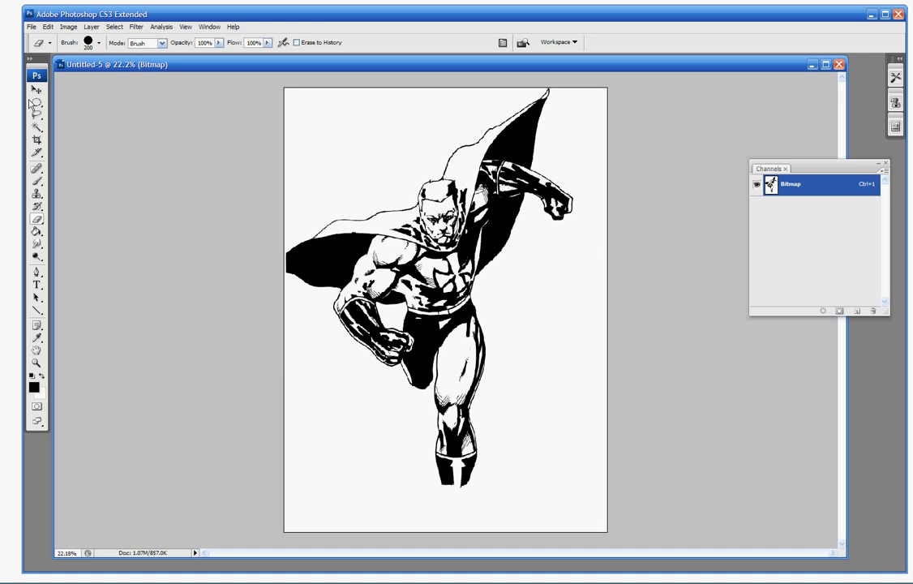
click(31, 100)
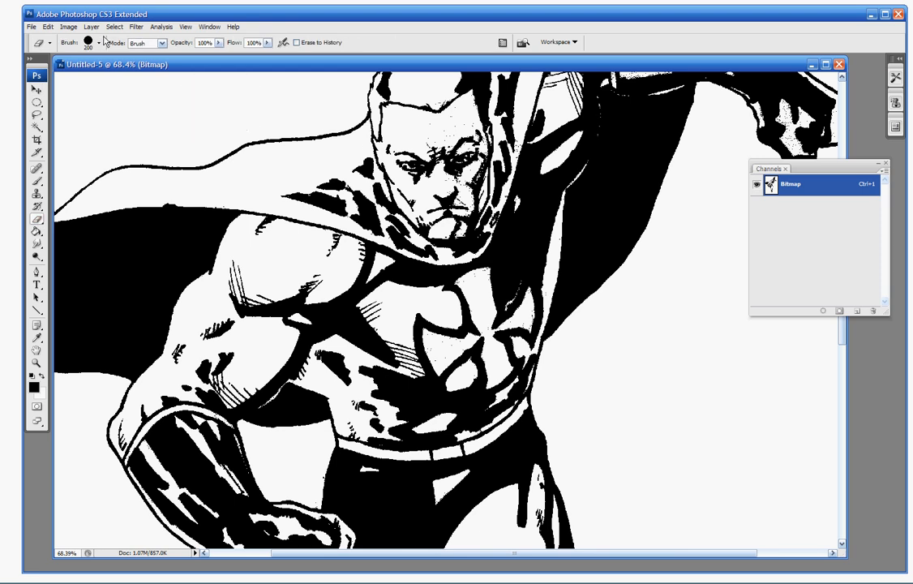
click(104, 42)
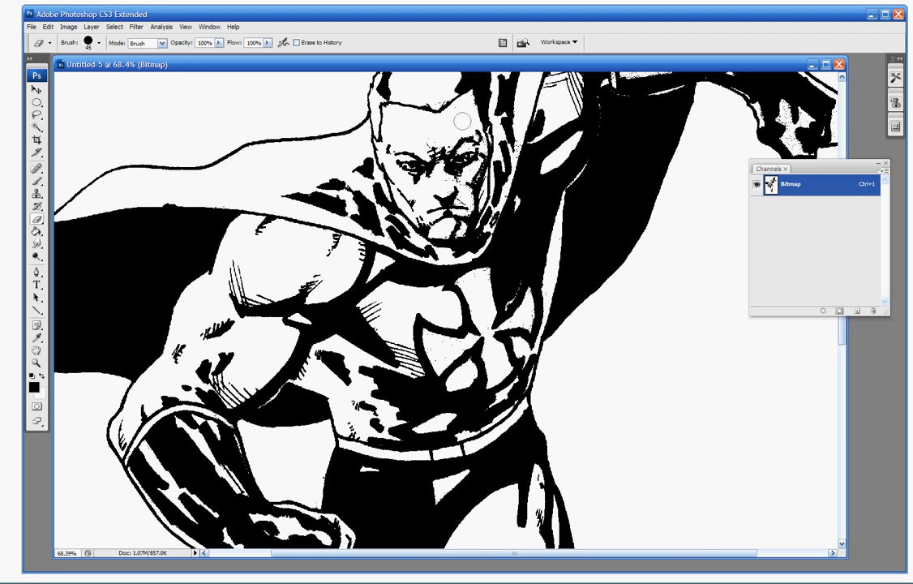
mouse_move(452, 307)
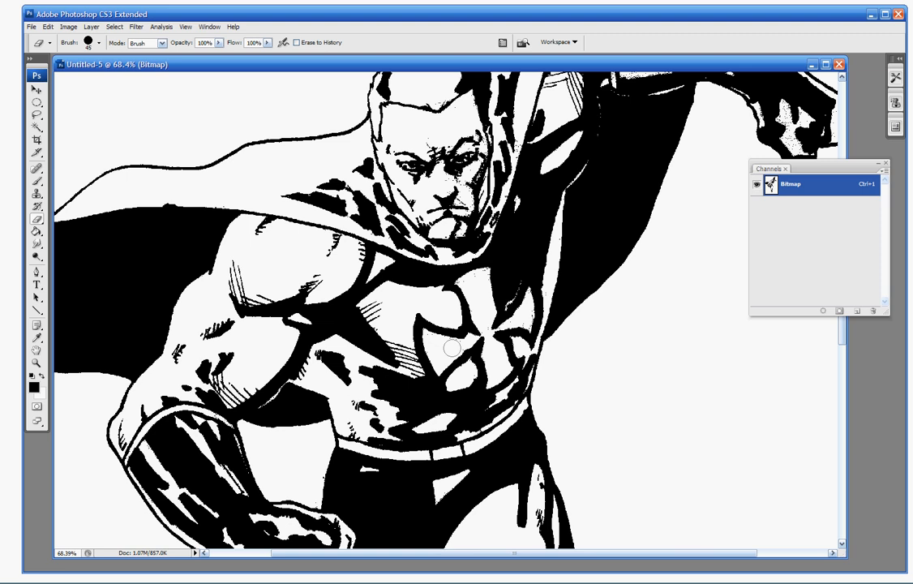
mouse_move(225, 198)
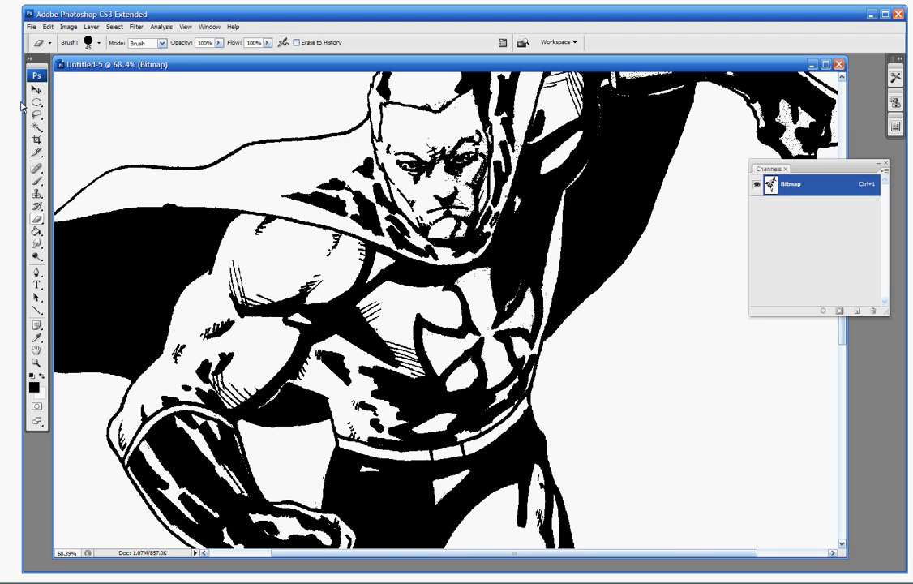
click(38, 104)
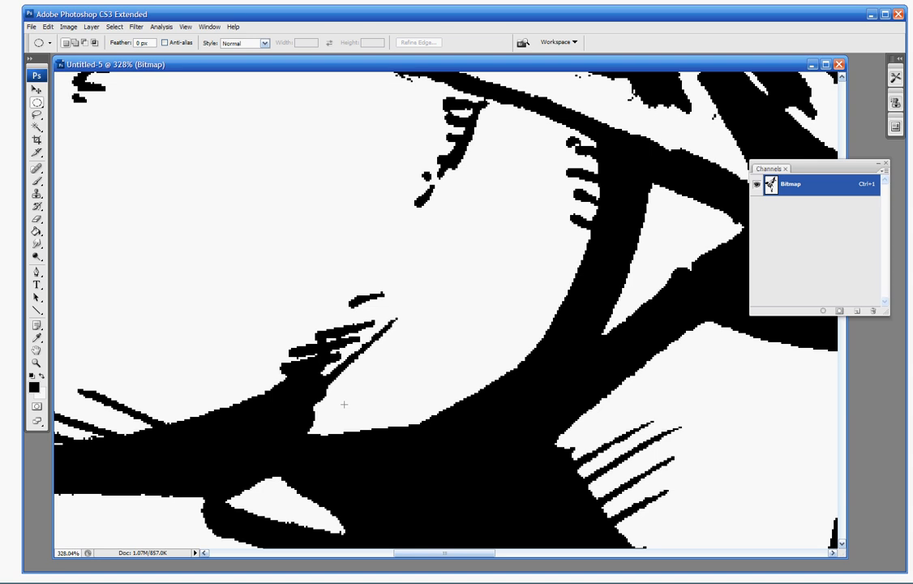
mouse_move(478, 251)
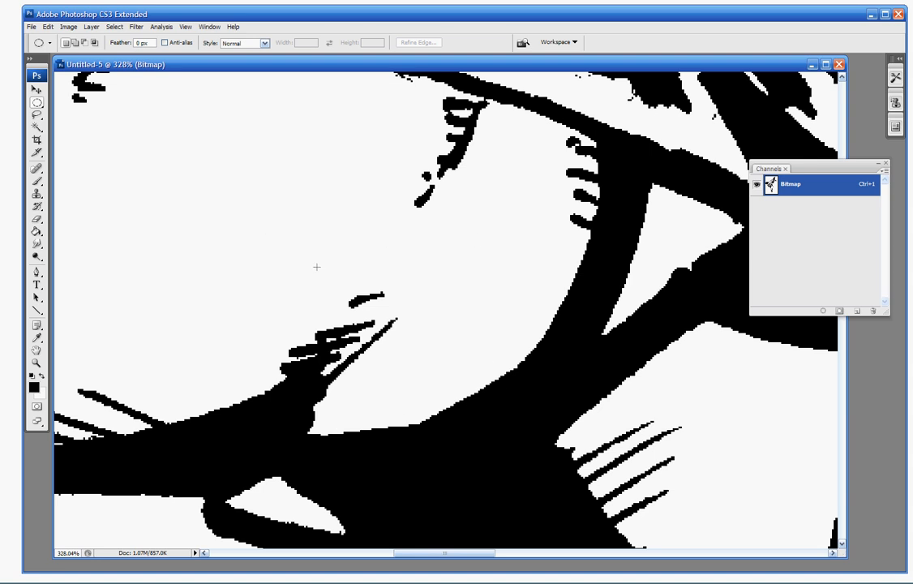
click(36, 130)
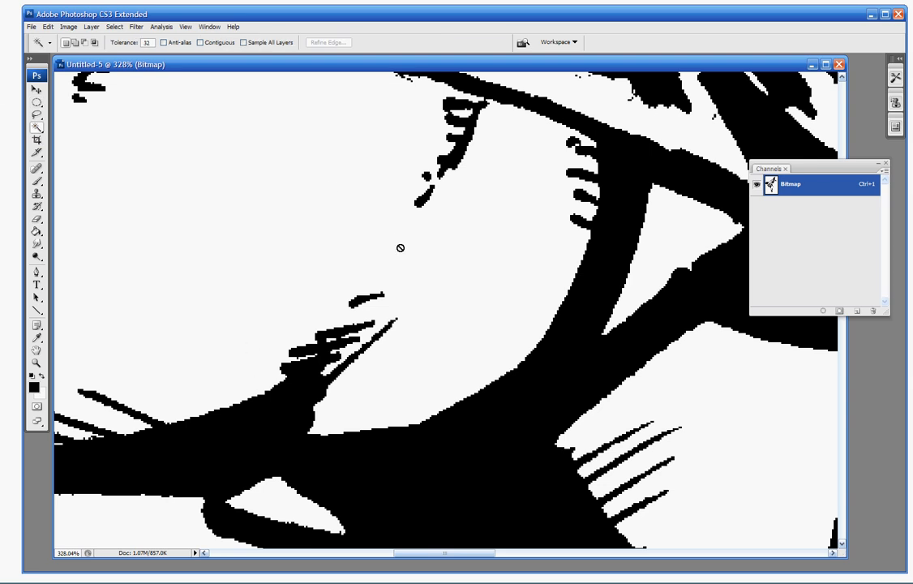
click(29, 103)
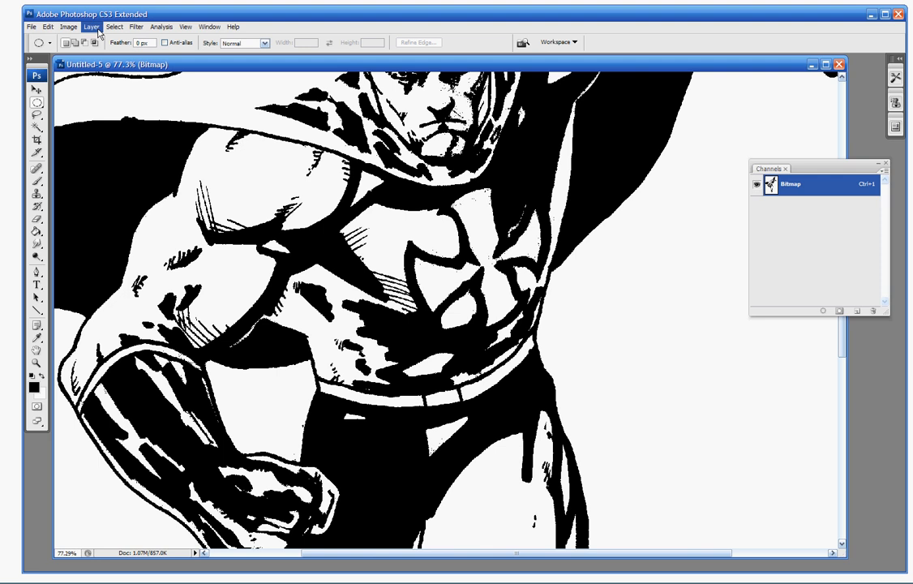
- Convert the scanned bitmap line art to Grayscale mode with size ratio 1
click(60, 26)
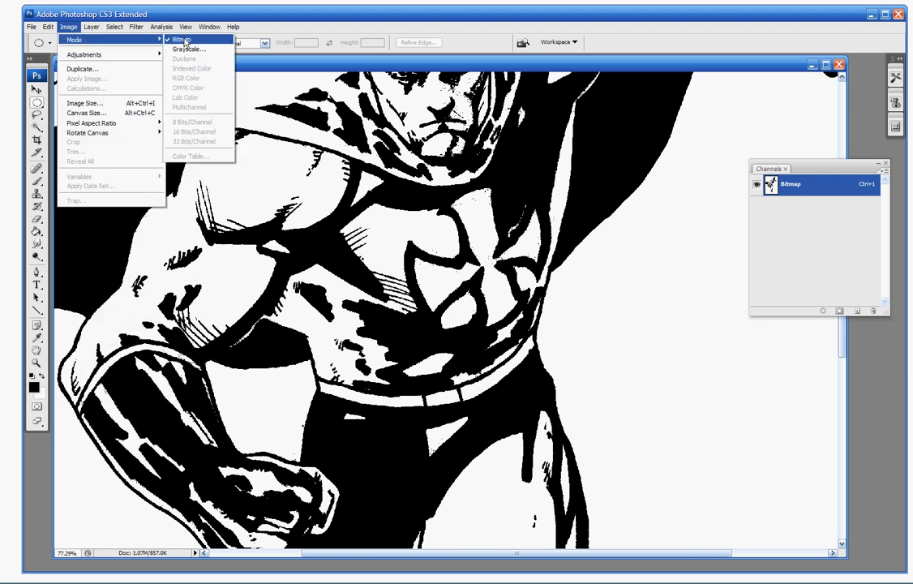
mouse_move(195, 50)
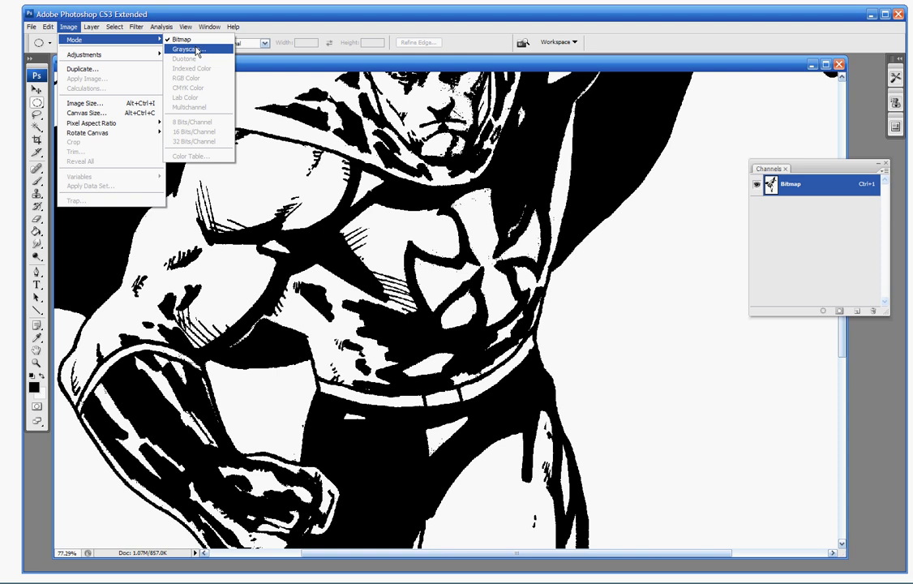
click(188, 50)
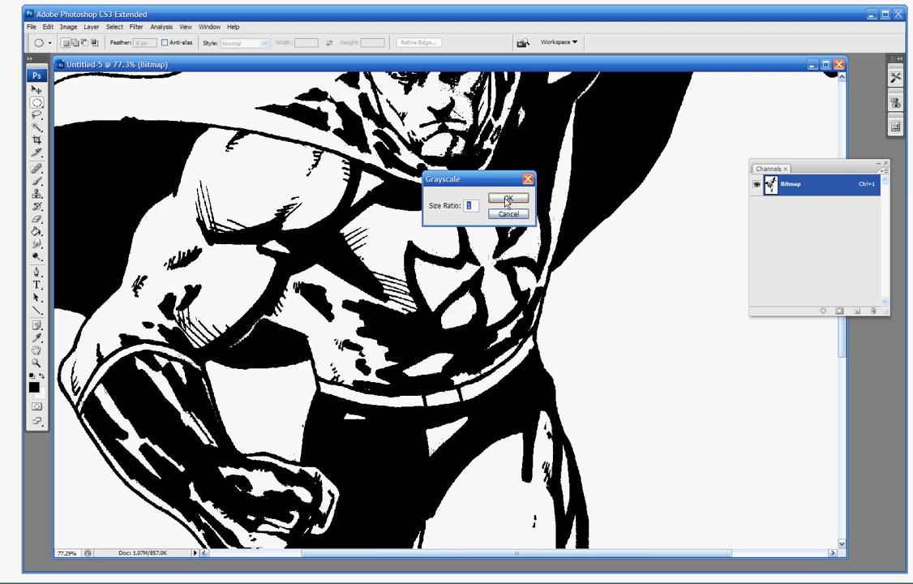
click(508, 201)
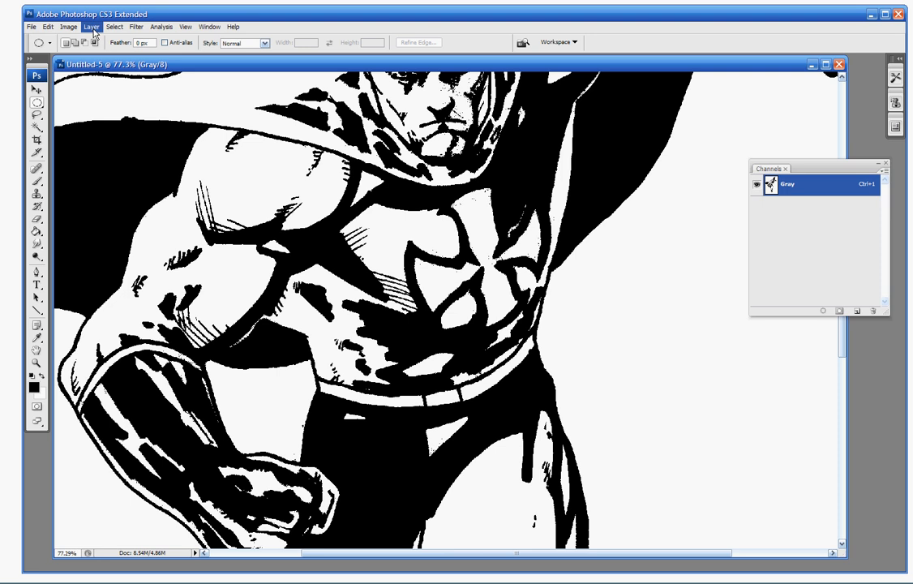
- Convert the grayscale drawing to CMYK Color mode
click(91, 26)
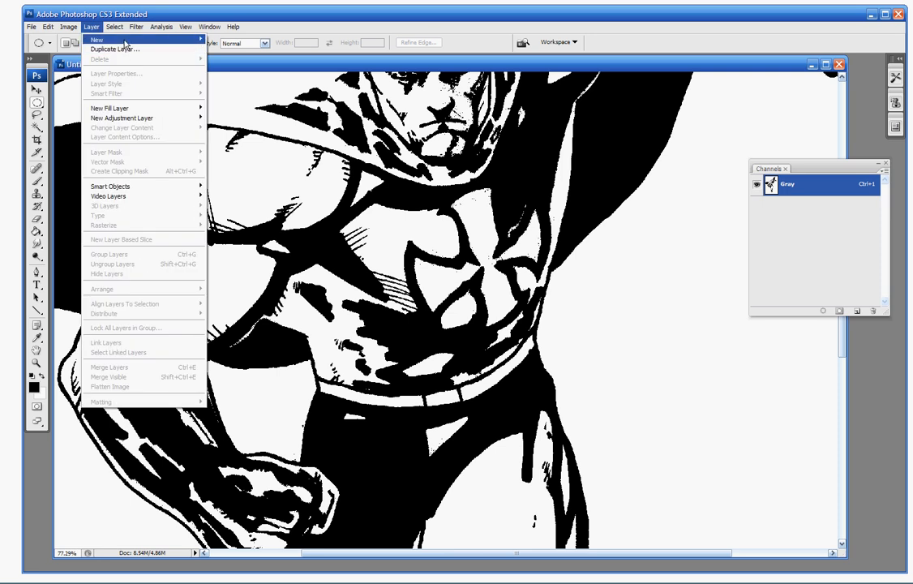
click(81, 29)
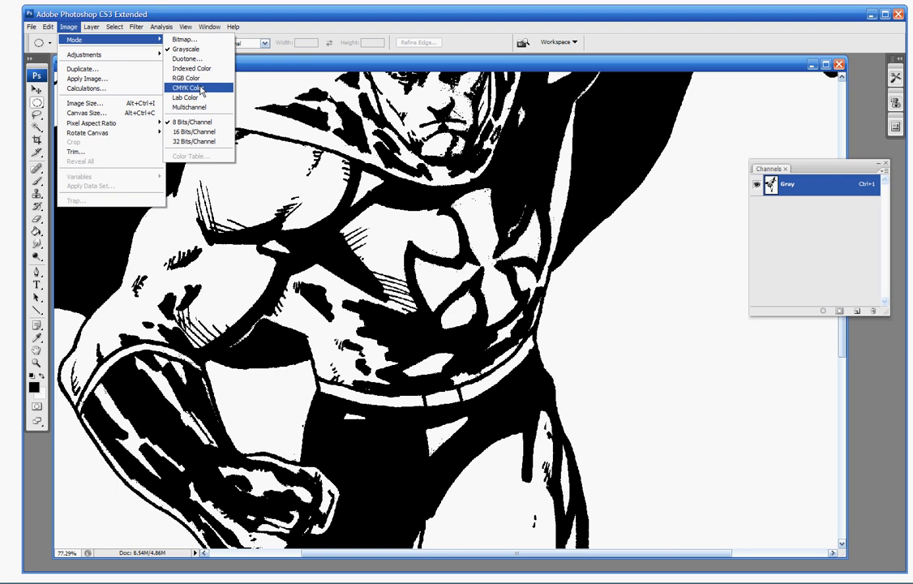
click(188, 85)
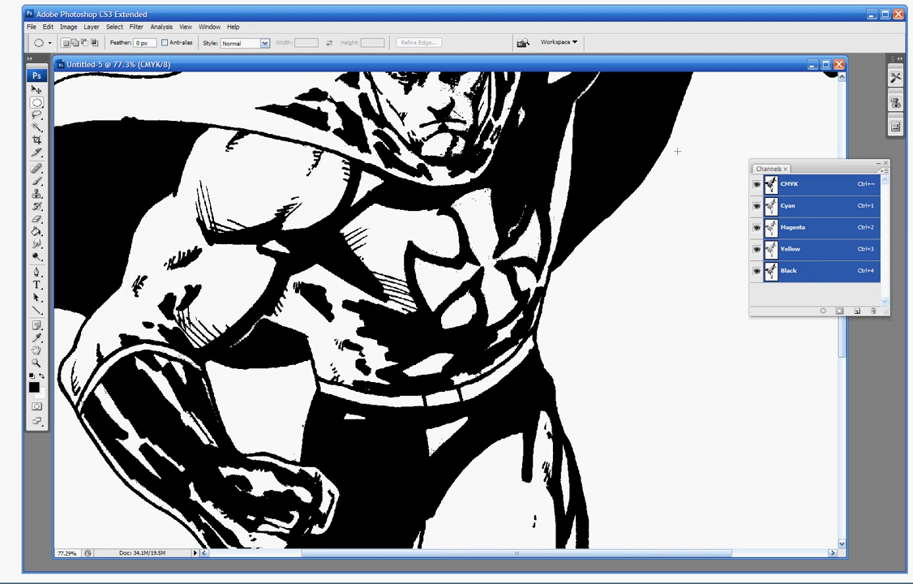
mouse_move(848, 218)
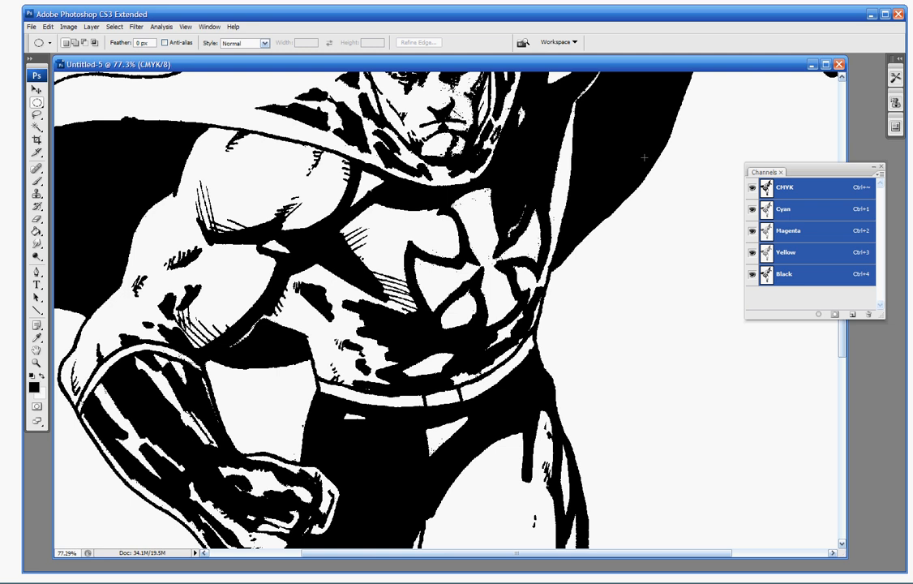
mouse_move(792, 159)
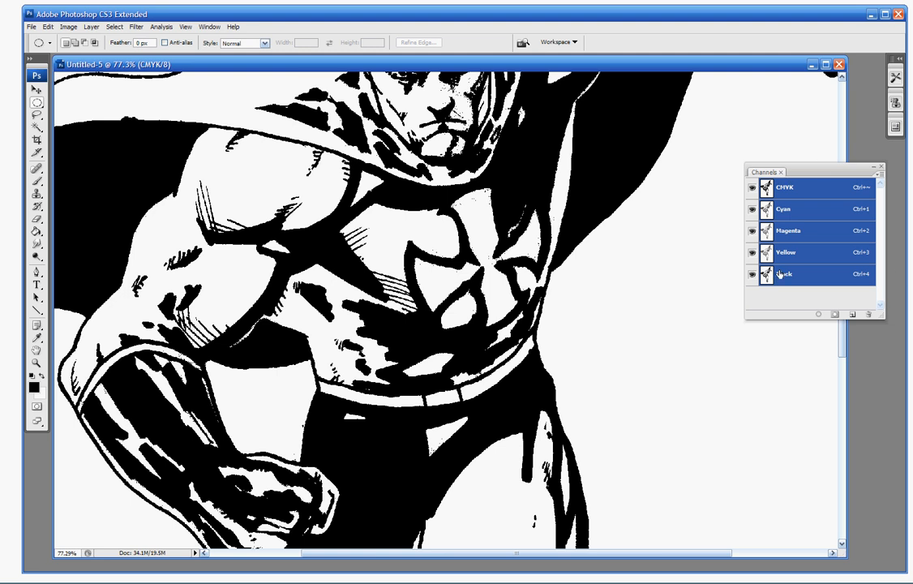
mouse_move(804, 275)
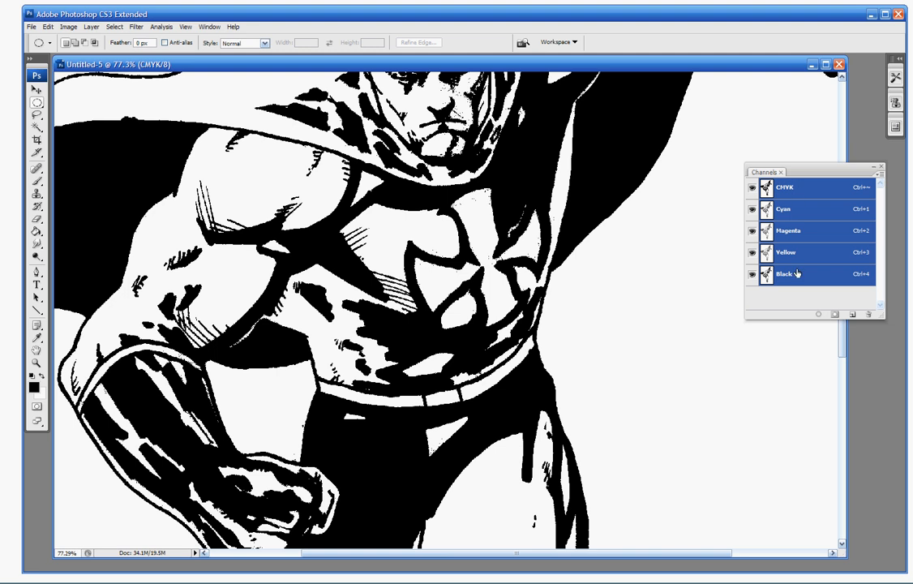
mouse_move(801, 278)
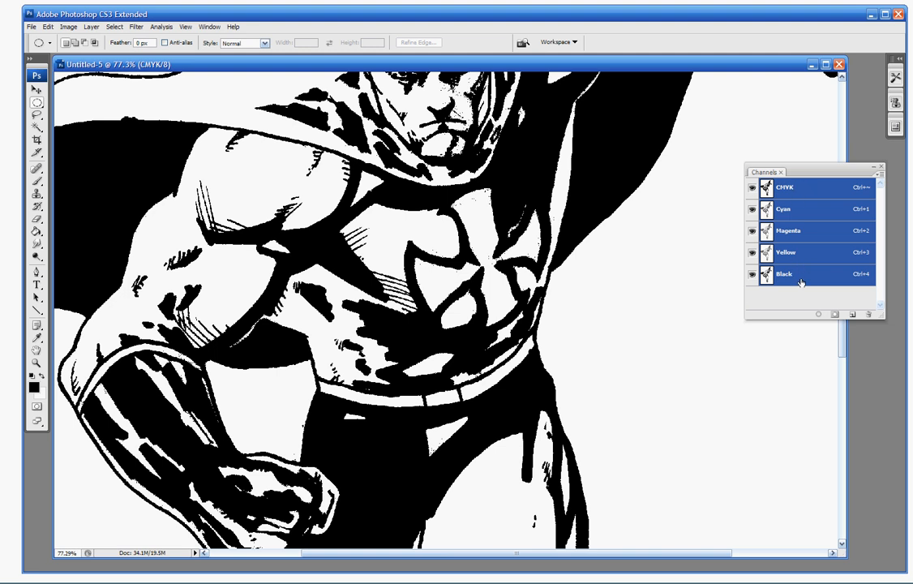
mouse_move(801, 279)
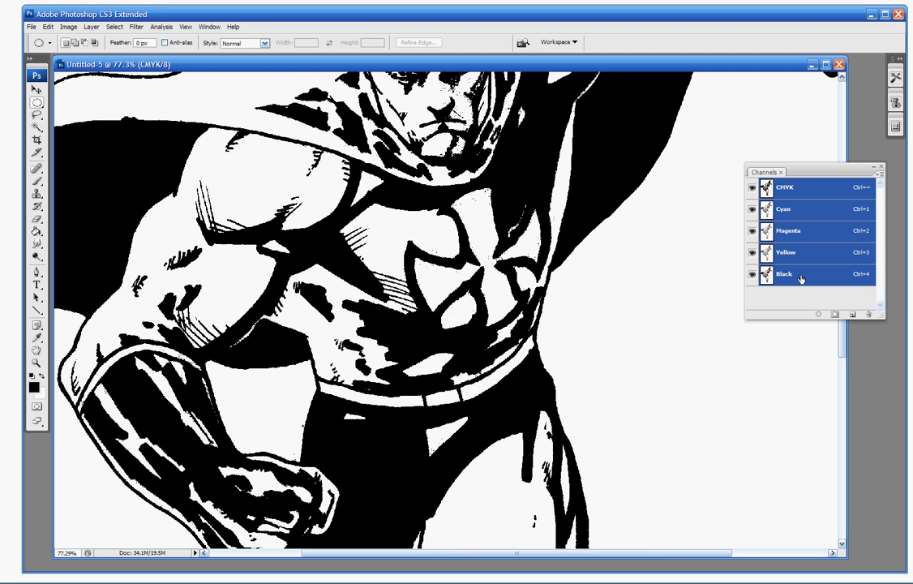
- Make the Black channel the only active channel and reach the Channels panel menu
click(797, 276)
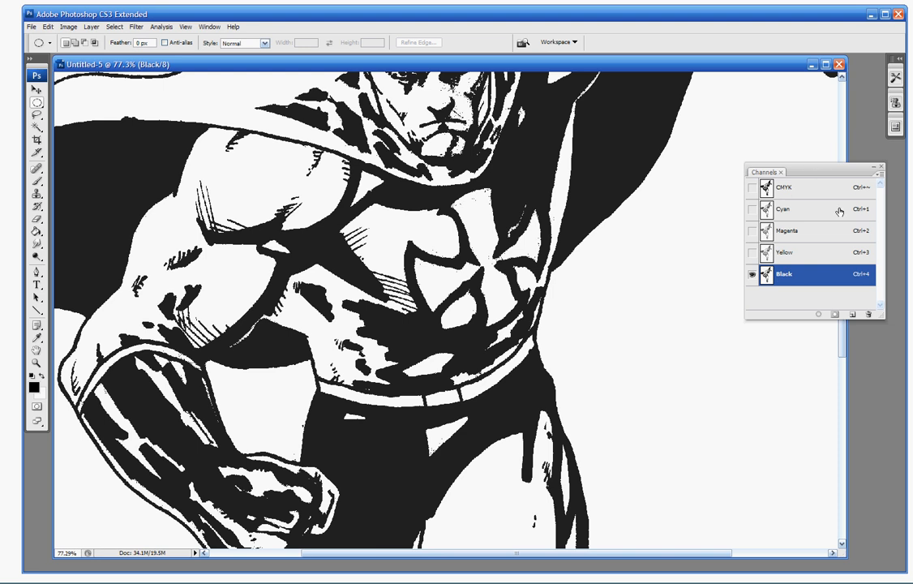
click(882, 172)
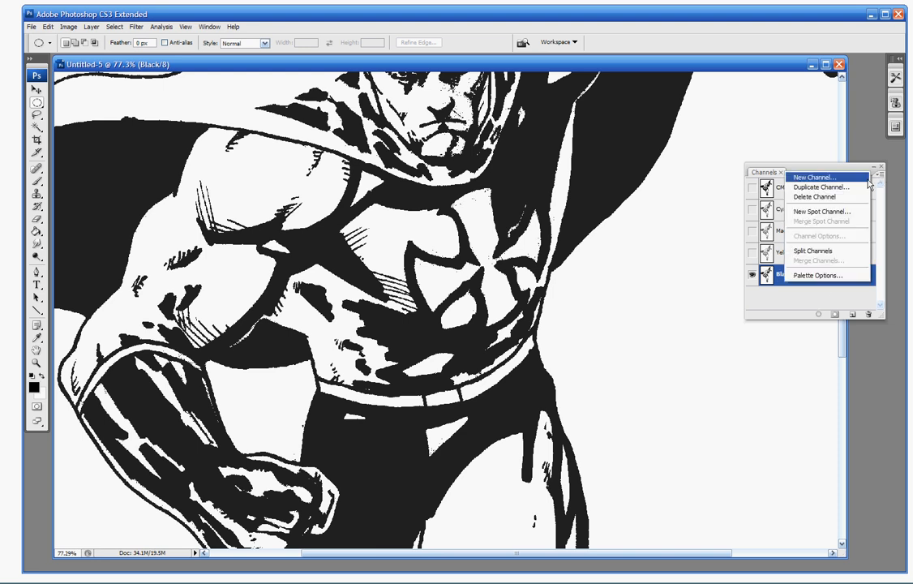
- Duplicate the Black channel as a new channel named 'Black copy'
click(824, 188)
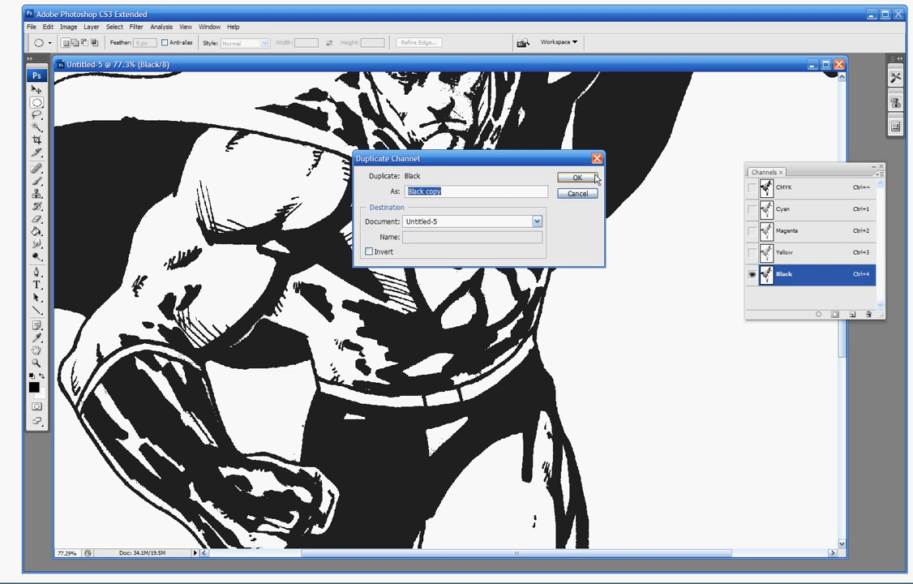
click(578, 177)
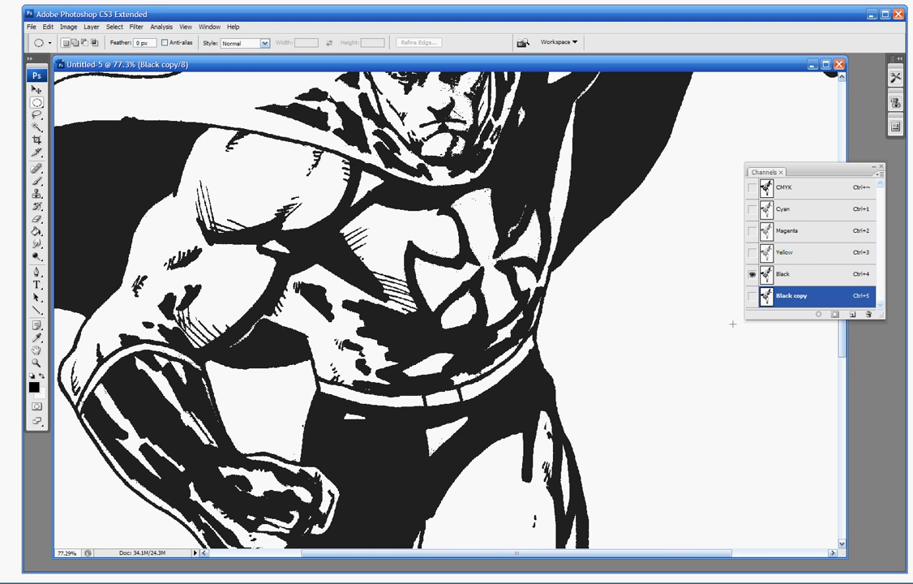
mouse_move(792, 300)
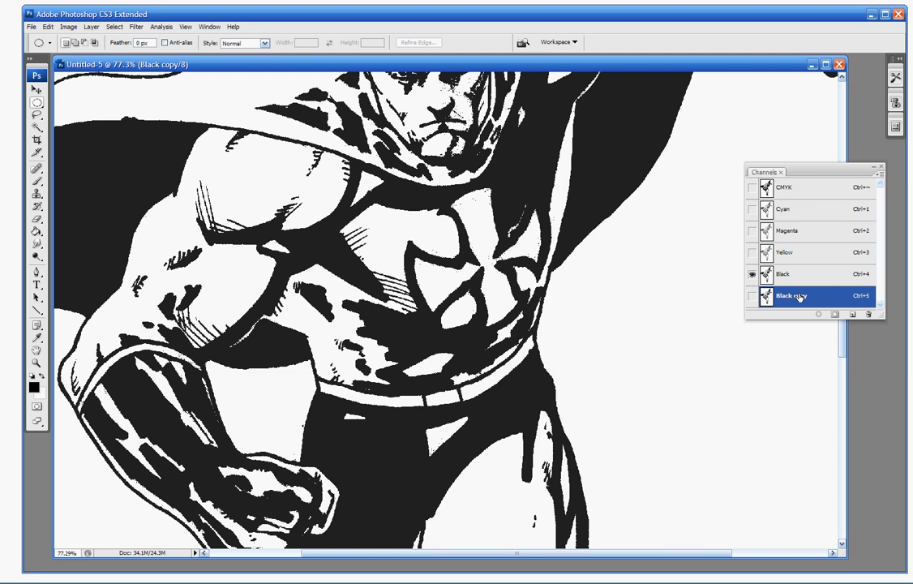
- Set the Black copy channel's options so colour indicates Selected Areas
double_click(797, 295)
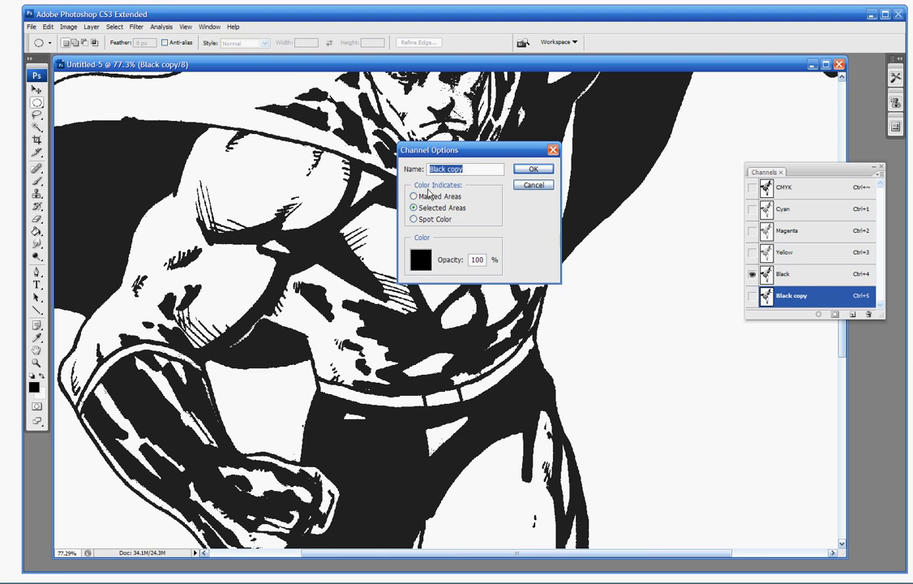
click(412, 195)
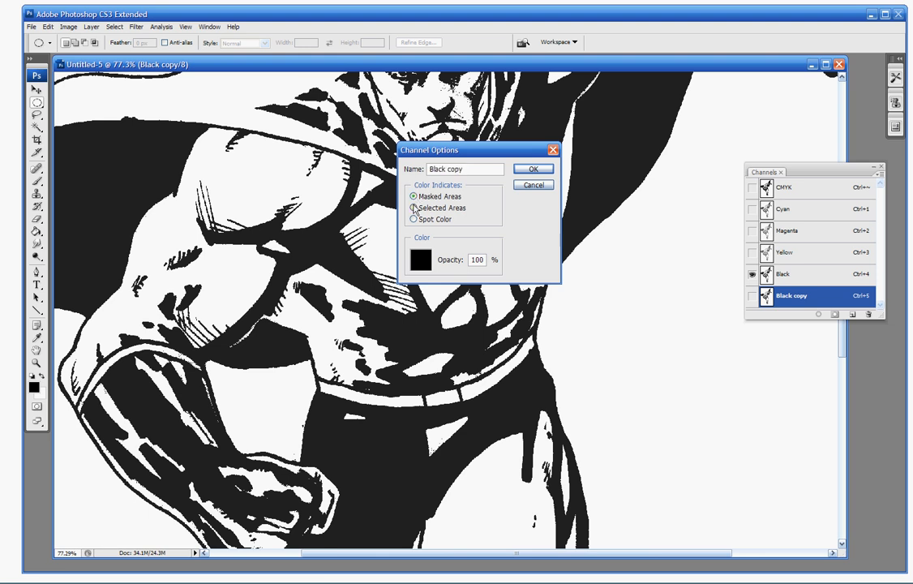
click(412, 207)
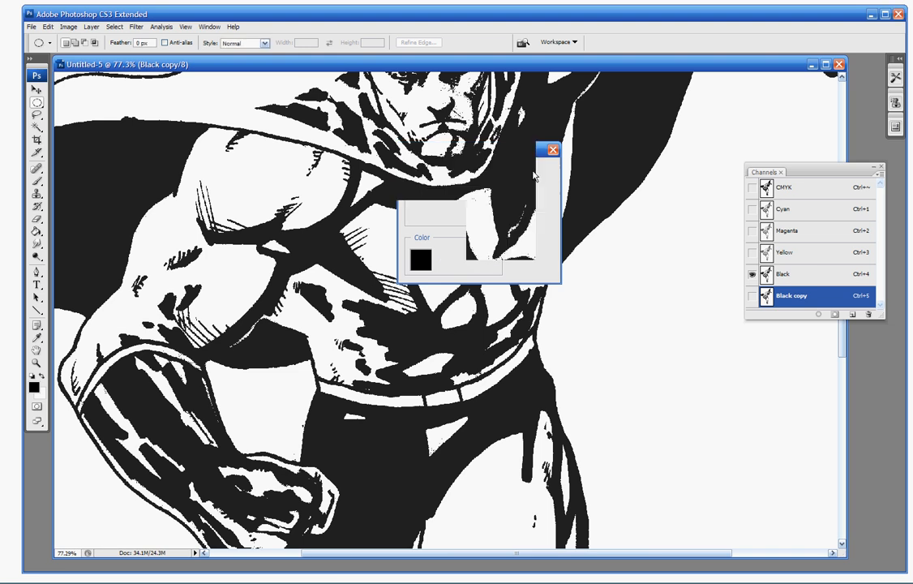
click(551, 149)
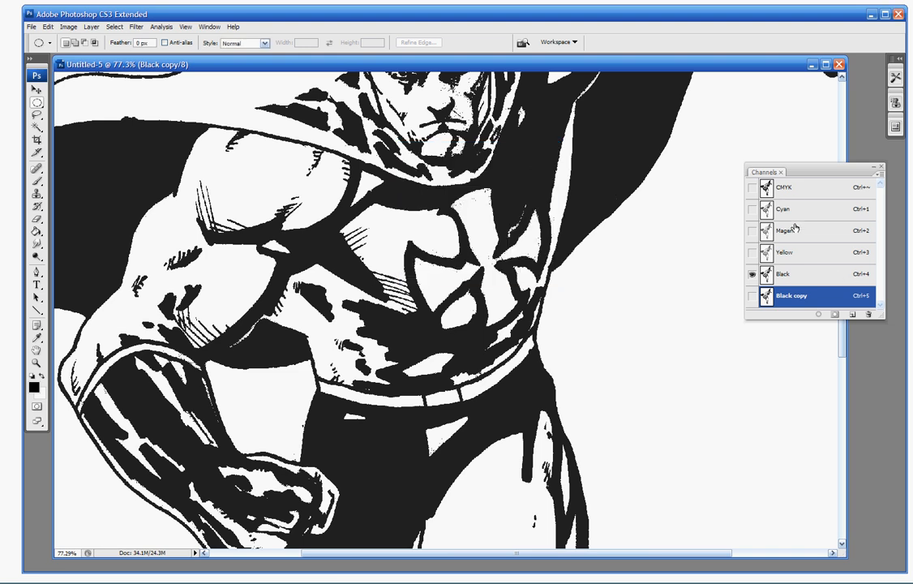
mouse_move(761, 311)
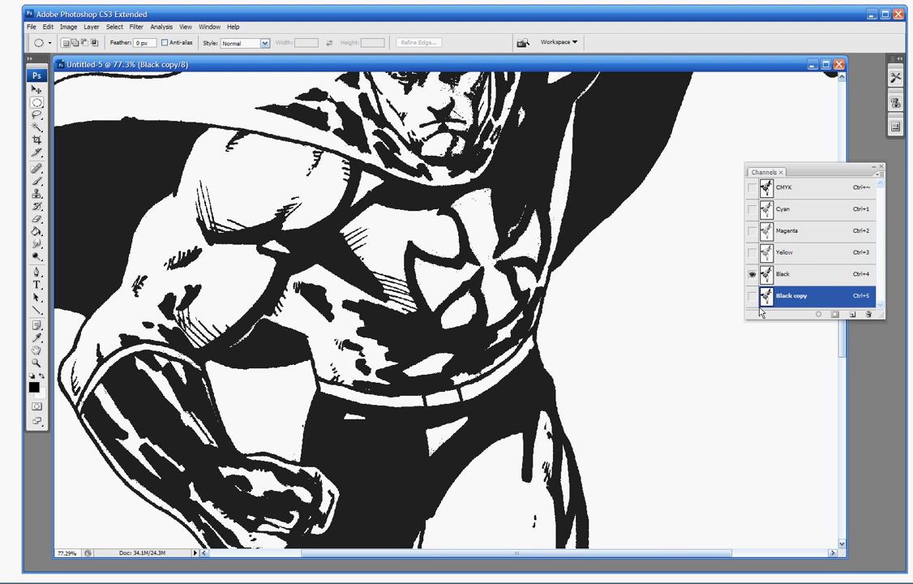
- Return to the composite CMYK channels and select the entire canvas
click(786, 193)
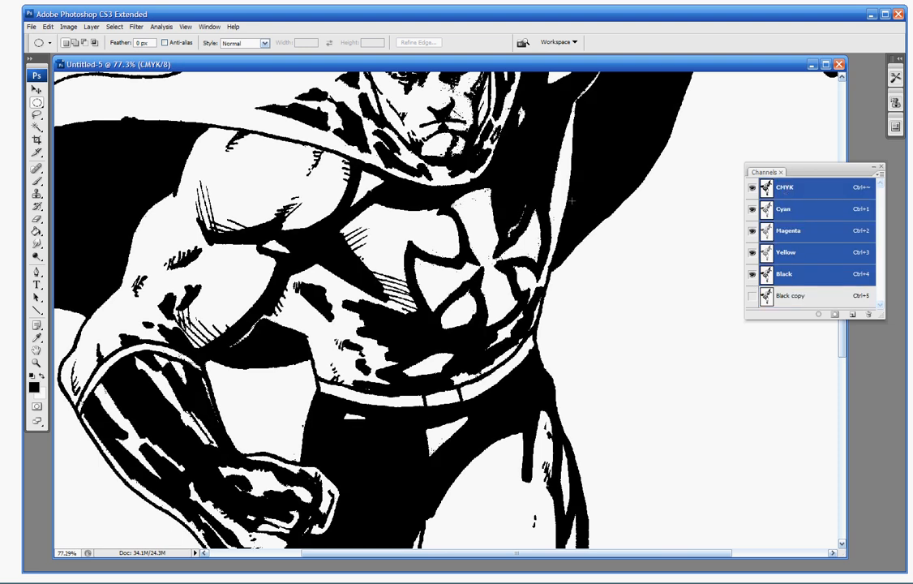
click(117, 26)
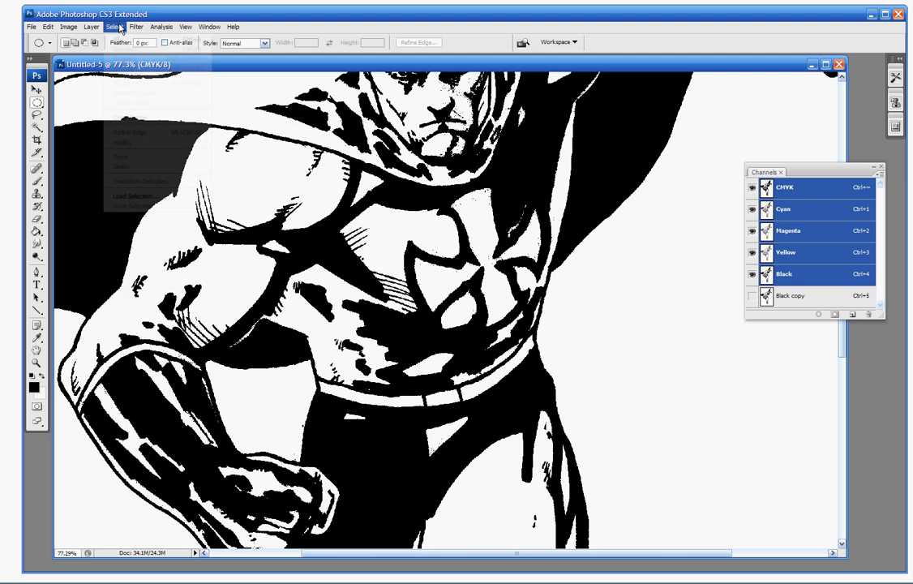
click(113, 26)
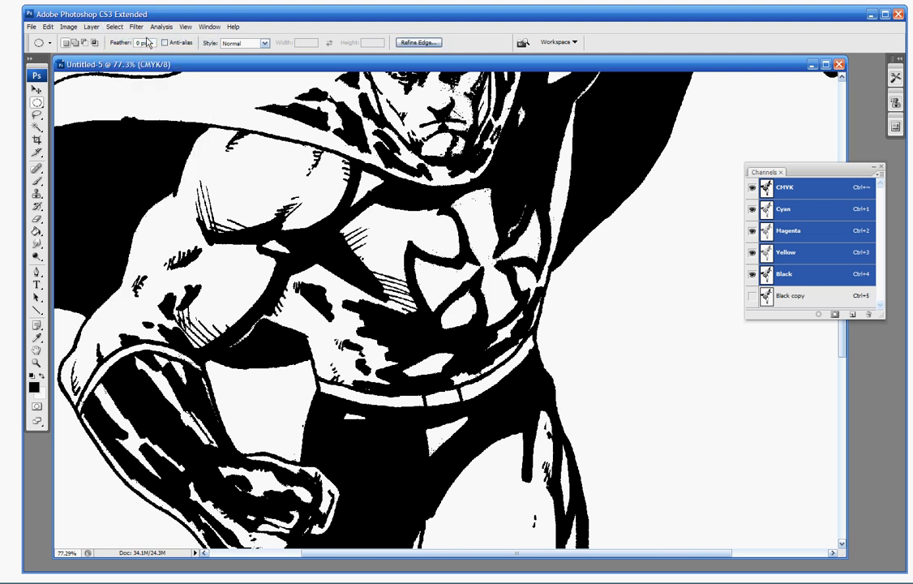
mouse_move(91, 238)
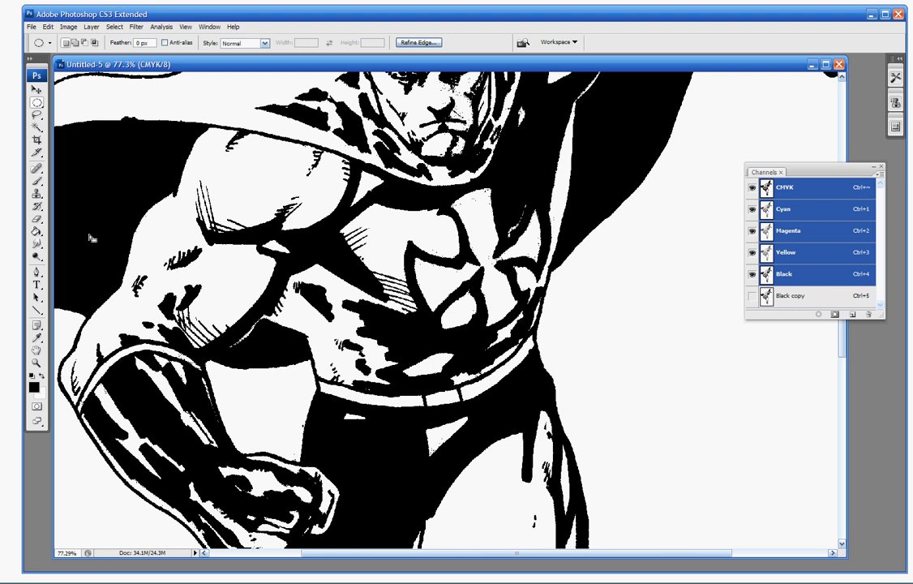
- Fill the whole CMYK selection with White, leaving the line art unchanged
click(39, 26)
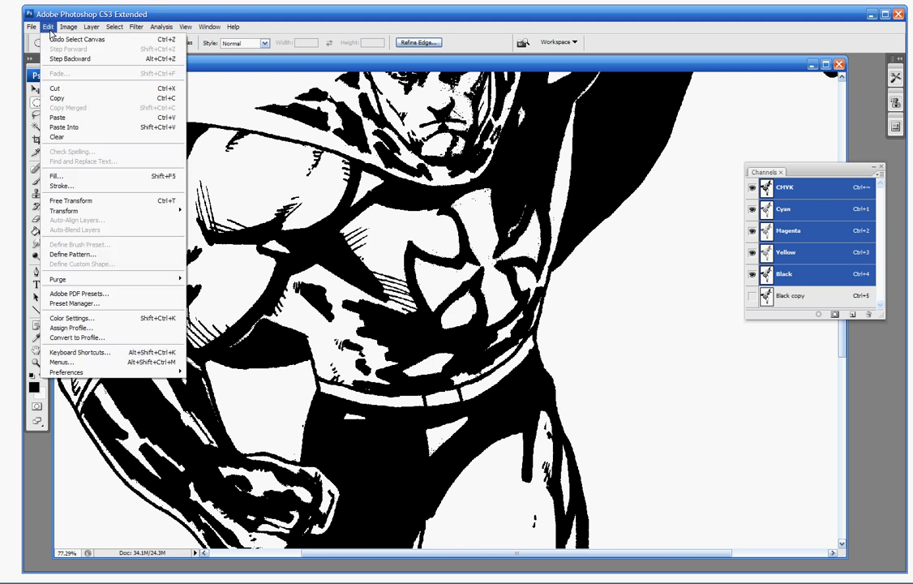
mouse_move(73, 177)
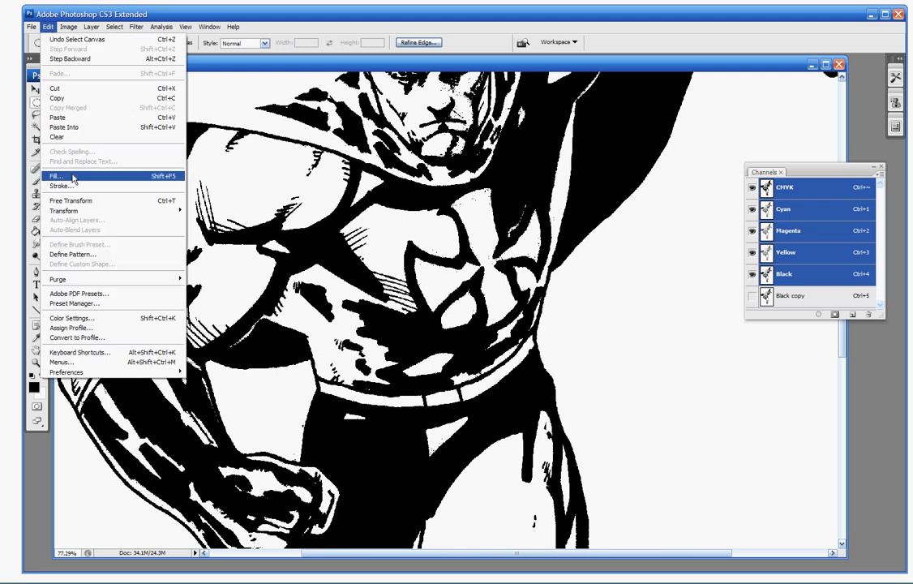
click(53, 176)
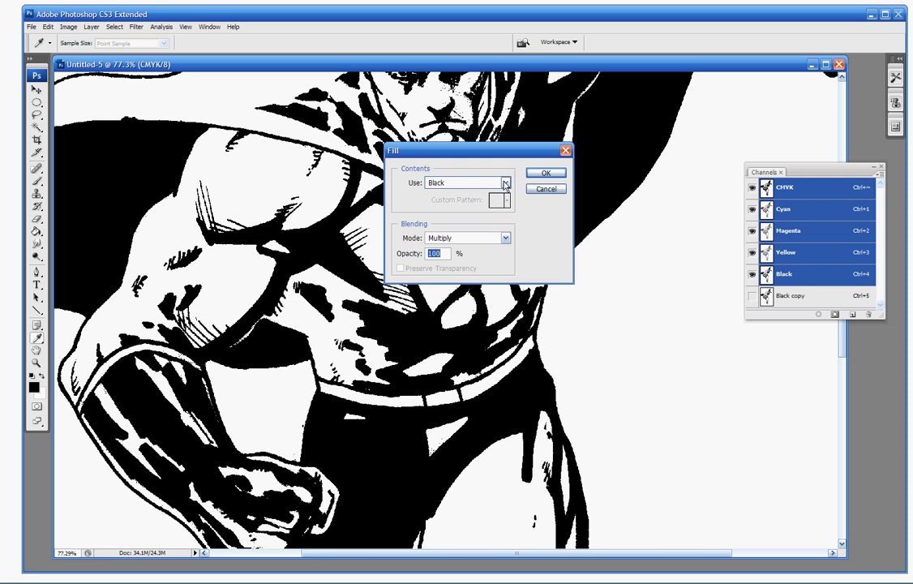
click(503, 182)
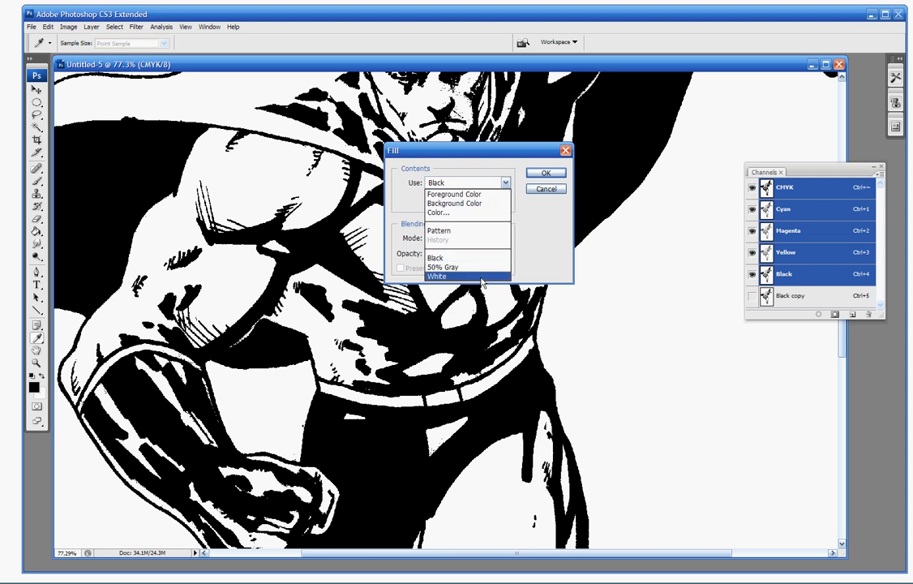
click(438, 276)
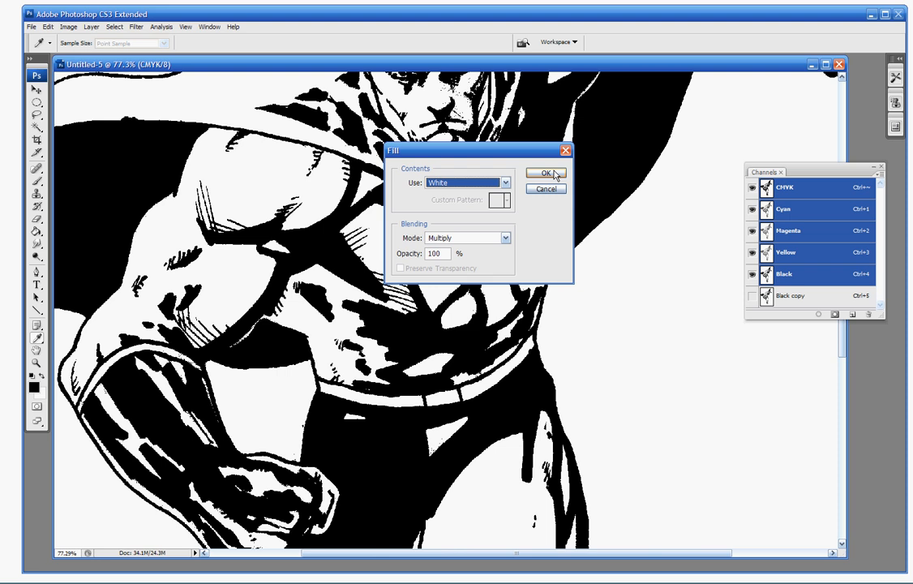
click(548, 174)
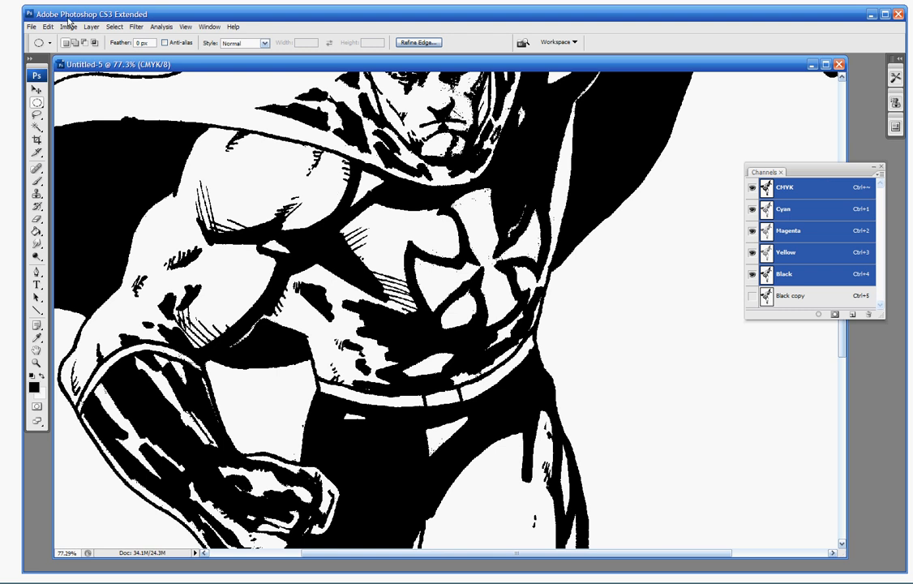
click(28, 26)
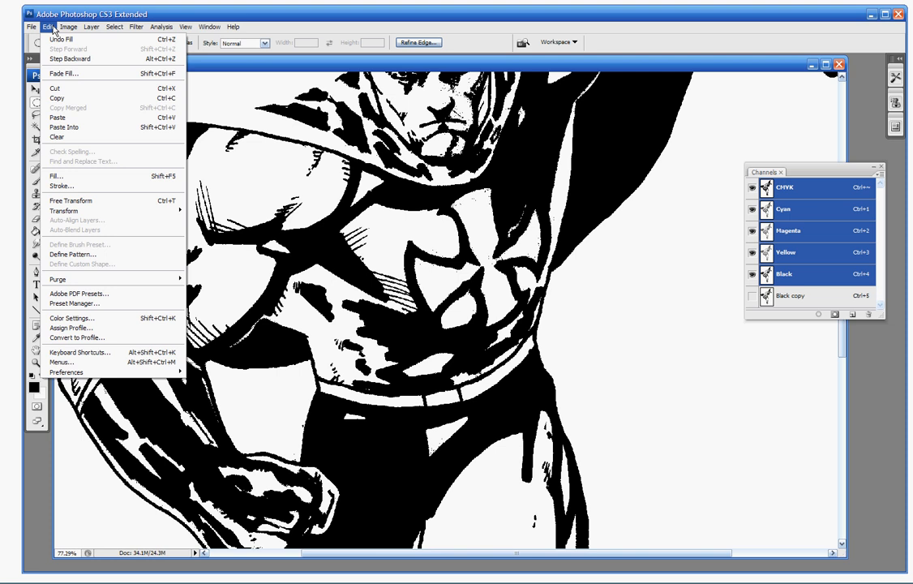
mouse_move(62, 39)
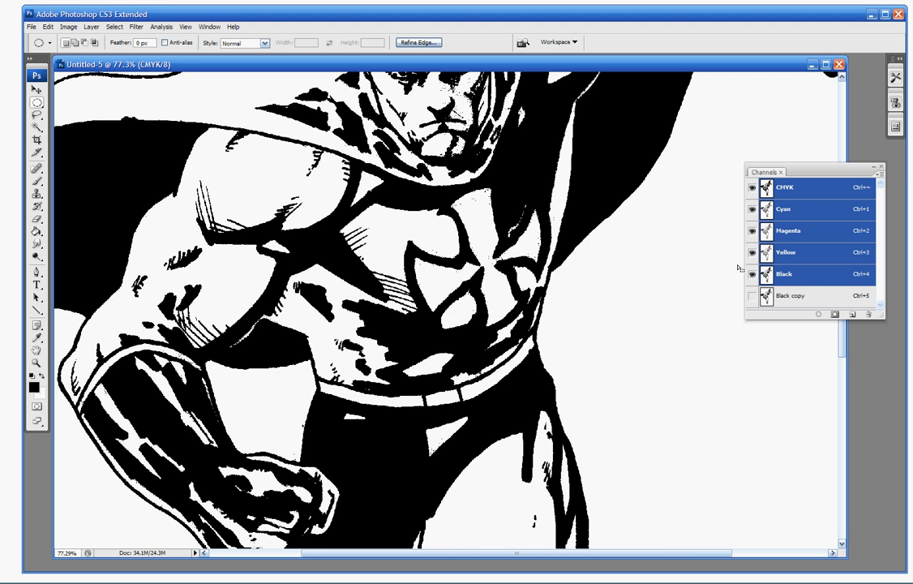
- Show Black copy alongside the CMYK channels and target it for editing
click(807, 295)
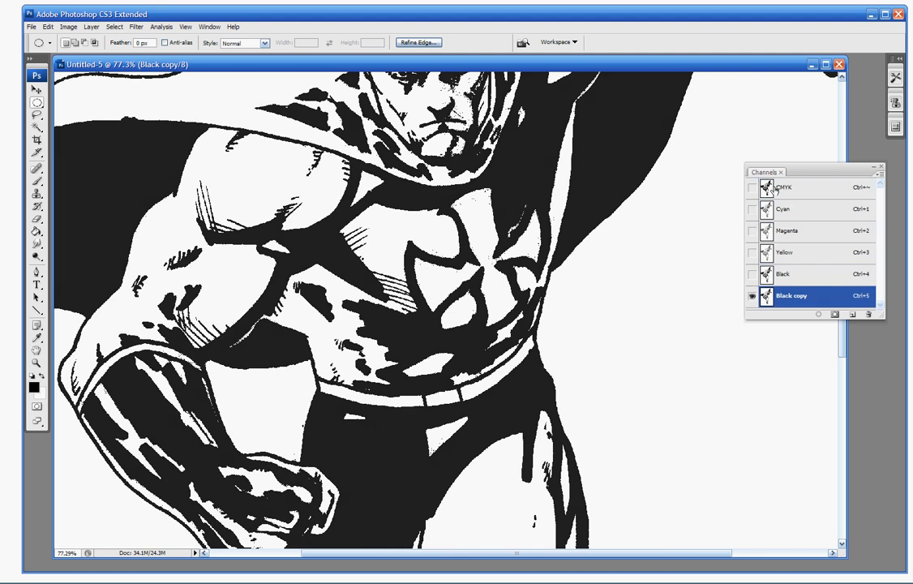
mouse_move(787, 206)
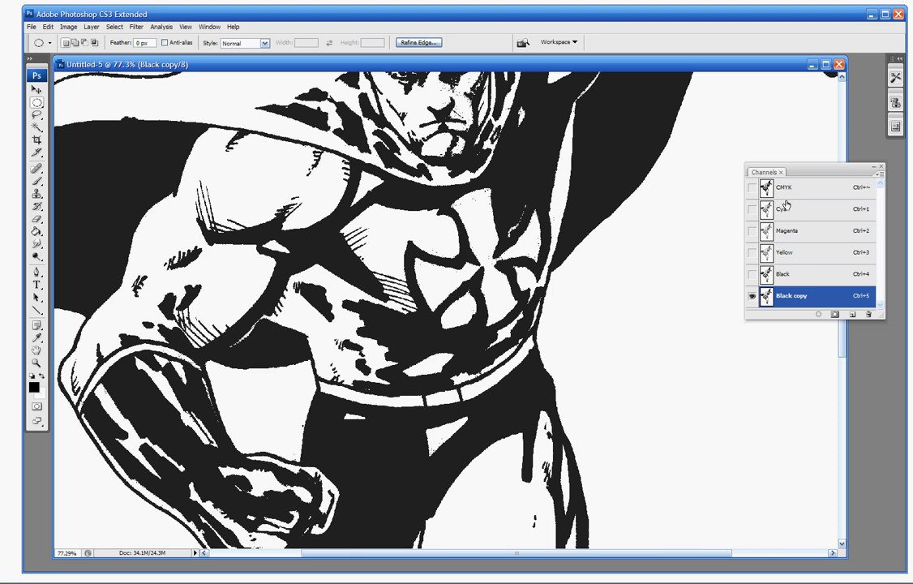
mouse_move(785, 205)
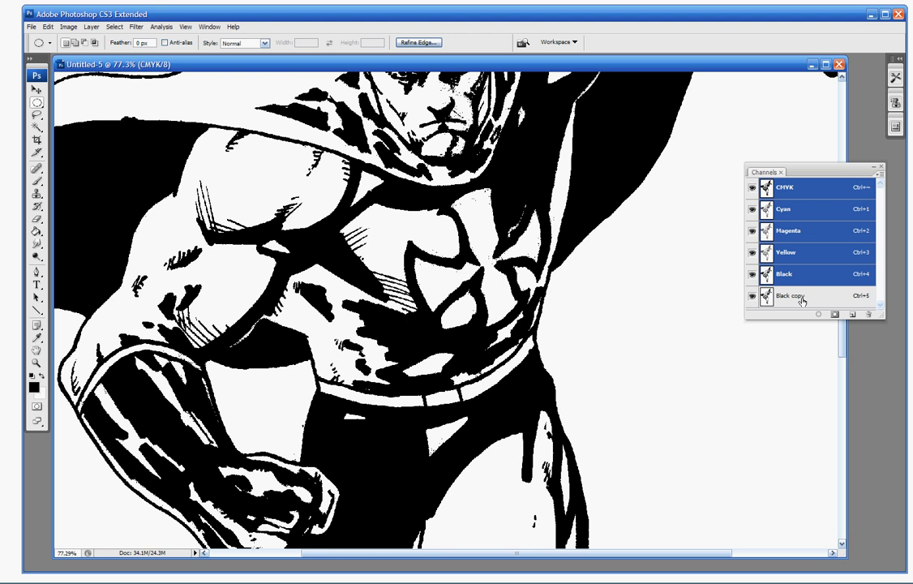
mouse_move(811, 300)
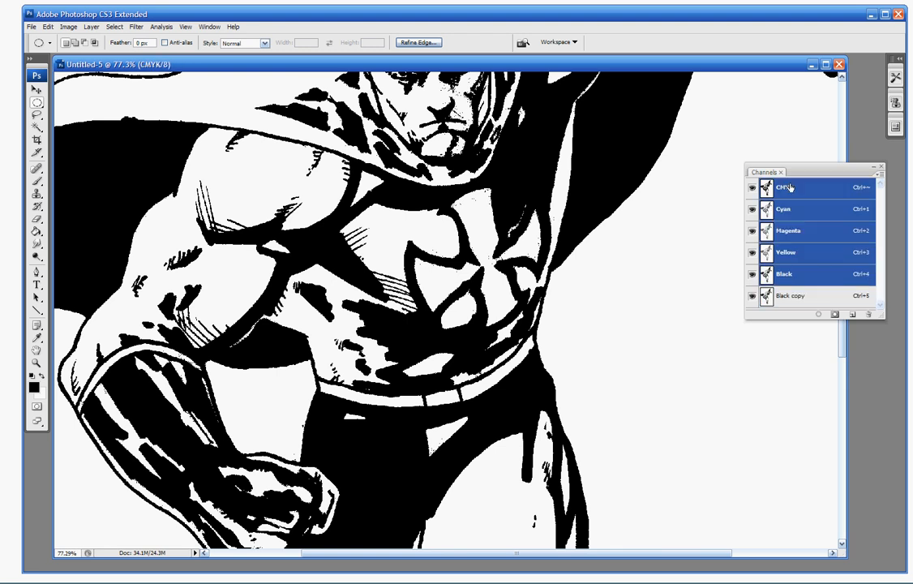
click(791, 295)
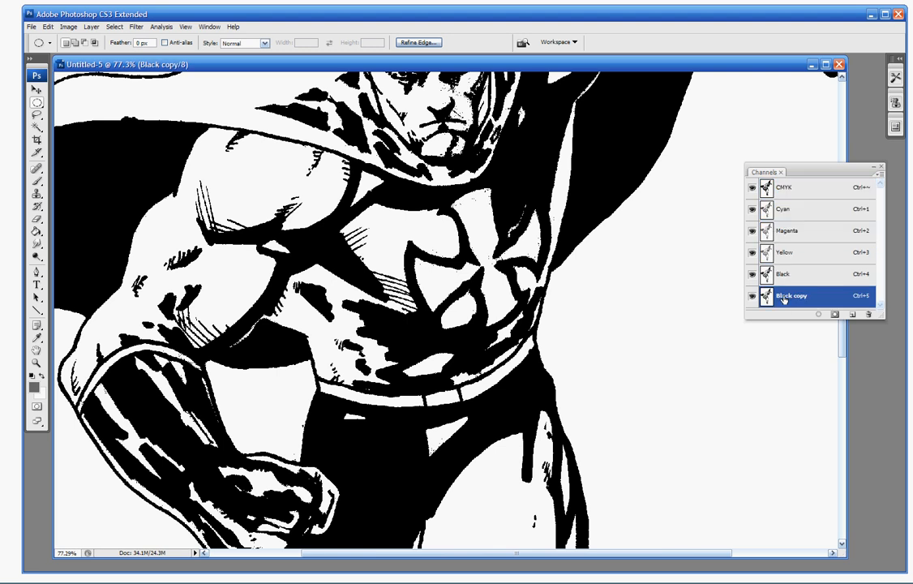
click(71, 26)
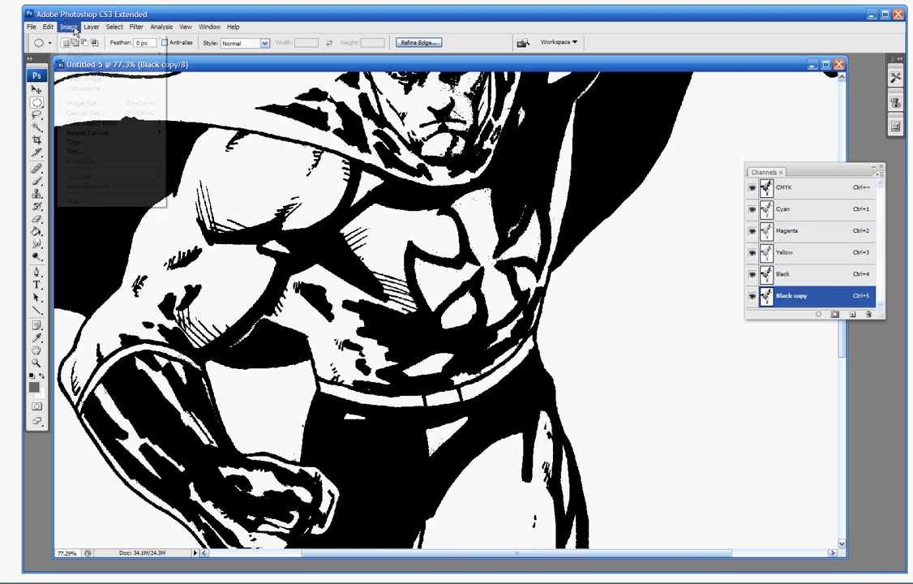
mouse_move(72, 39)
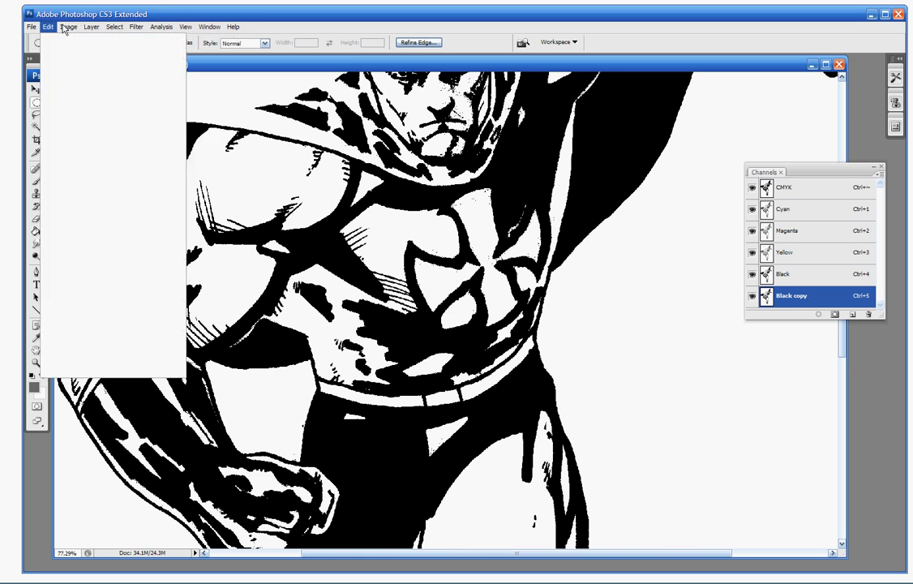
- Apply a Levels adjustment to the Black copy channel with black input level 25
click(68, 26)
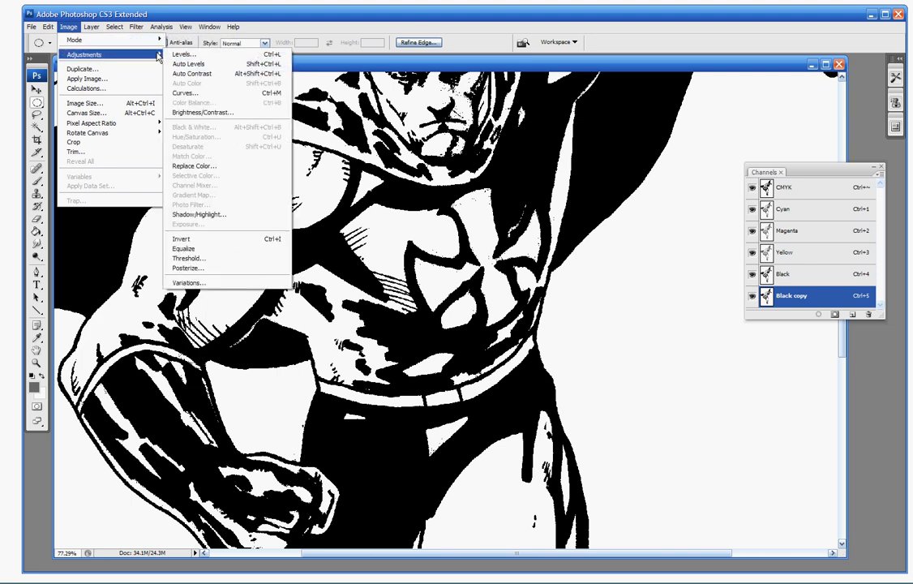
click(185, 55)
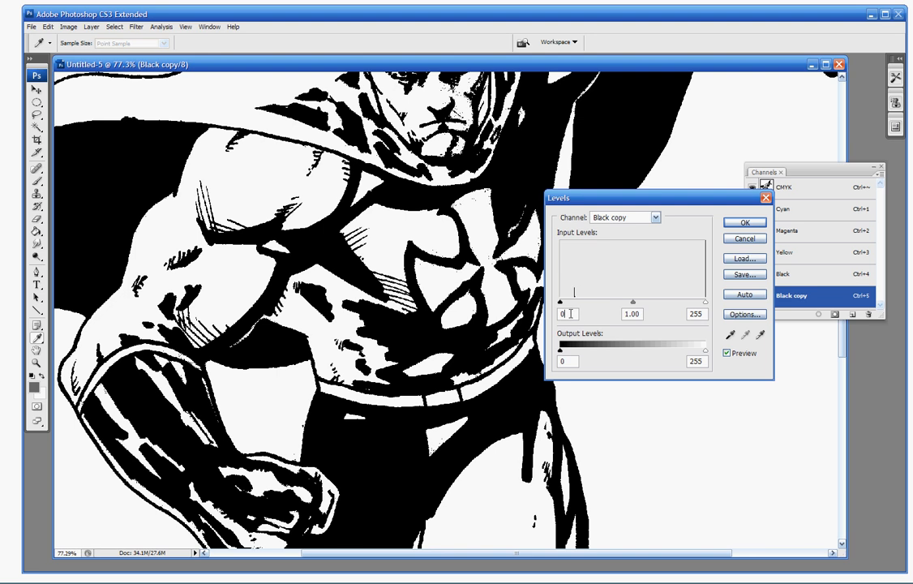
text(25)
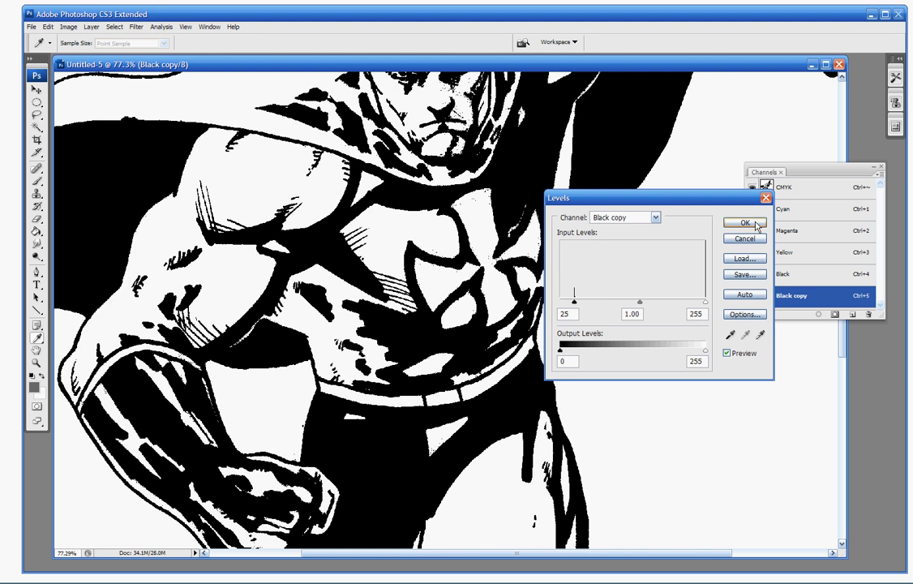
click(746, 224)
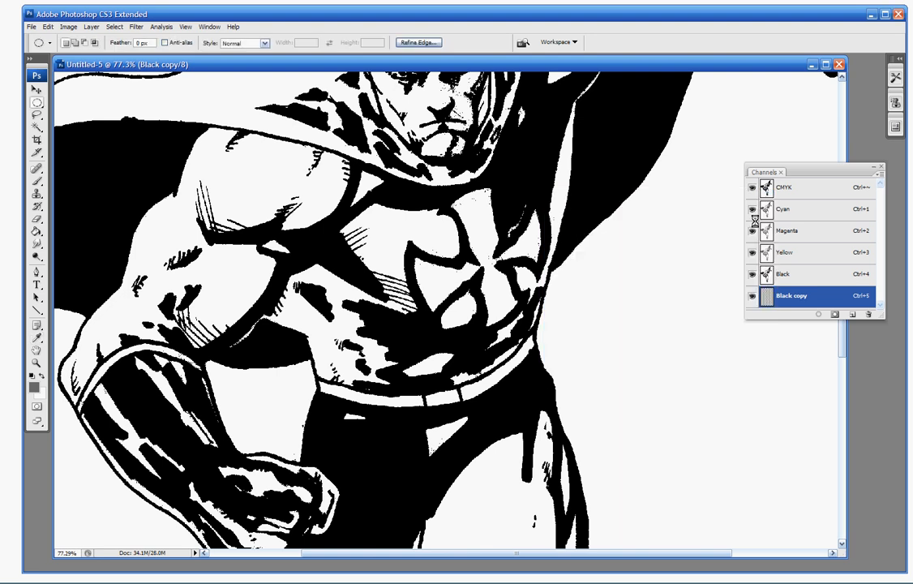
- Reactivate the composite CMYK channels, then bring CamStudio to the front
click(785, 192)
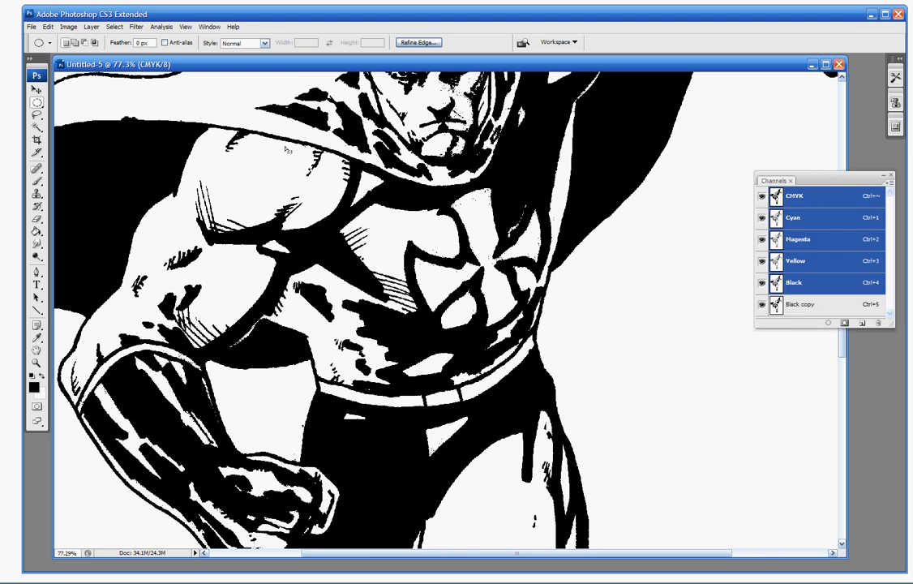
mouse_move(458, 357)
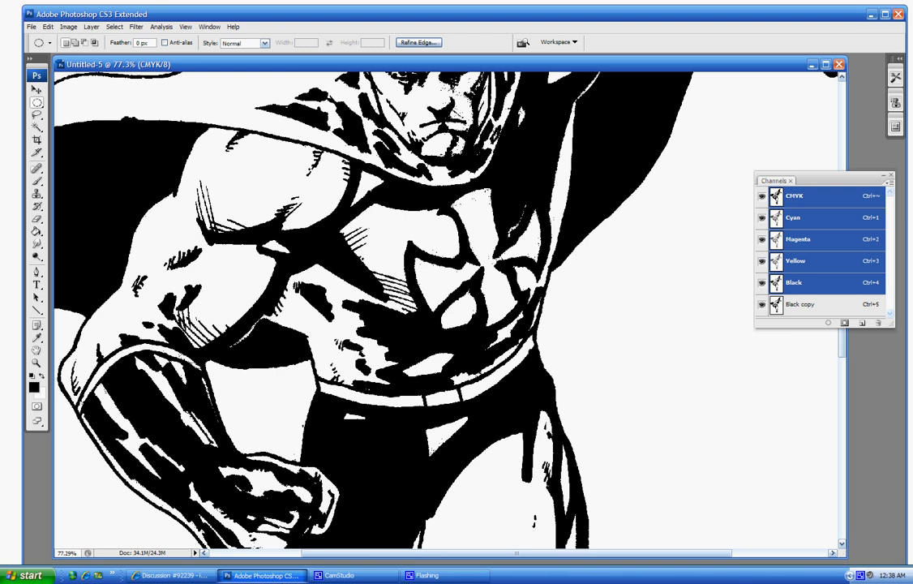
mouse_move(347, 574)
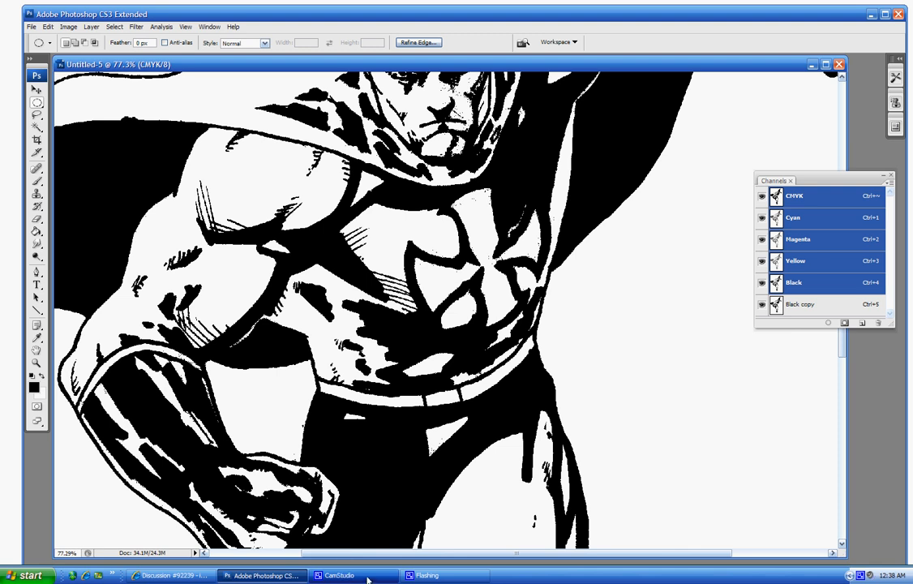
mouse_move(385, 574)
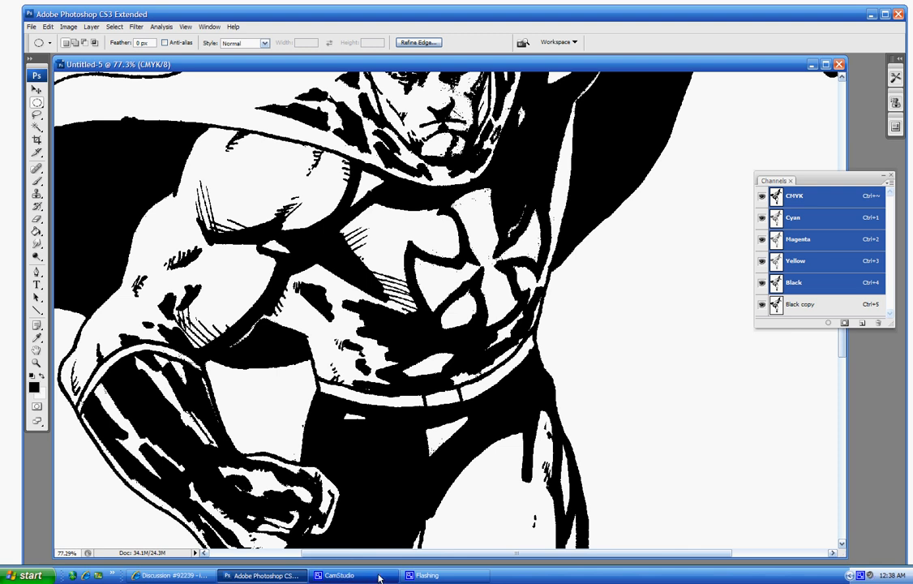
click(351, 577)
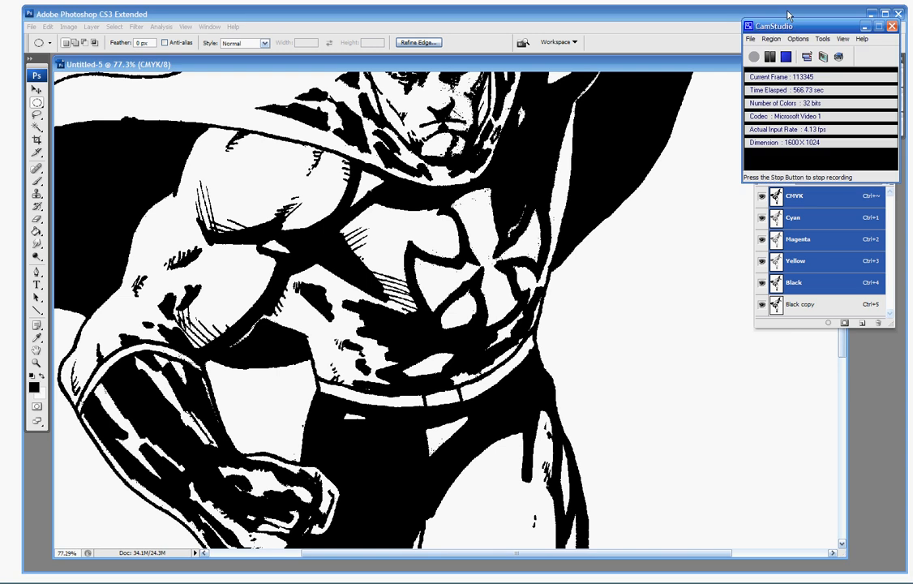